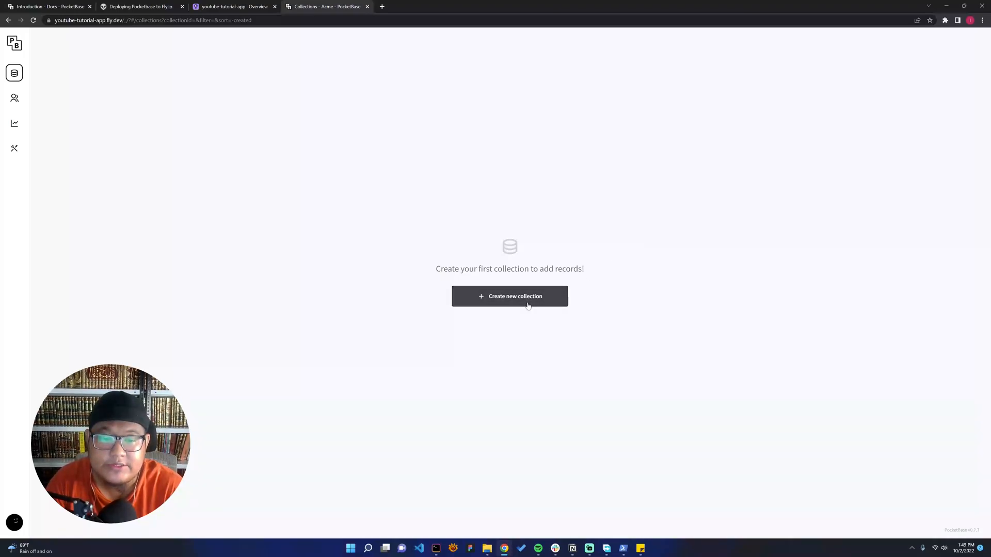
Start a new collection and name it 'tools'.
left_click(509, 296)
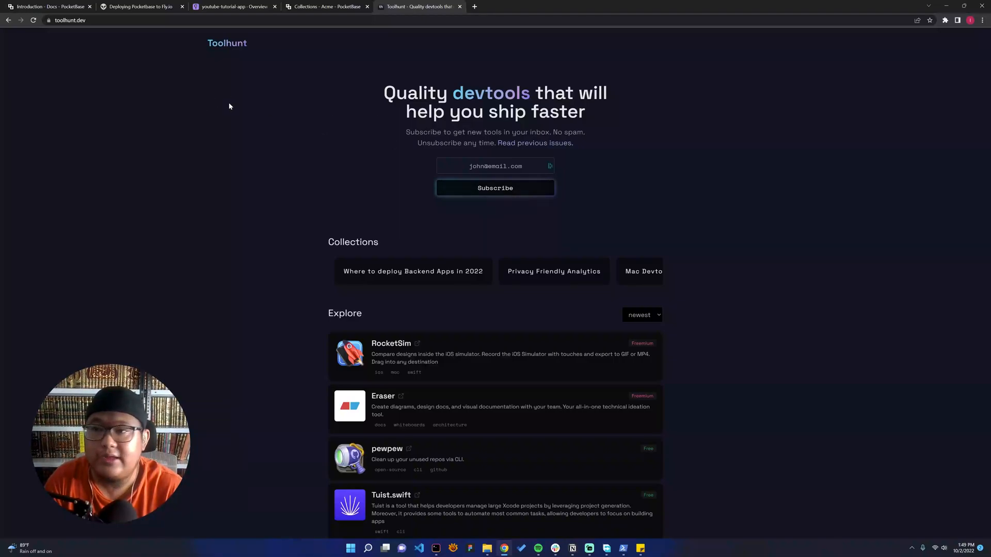
scroll("down", 3)
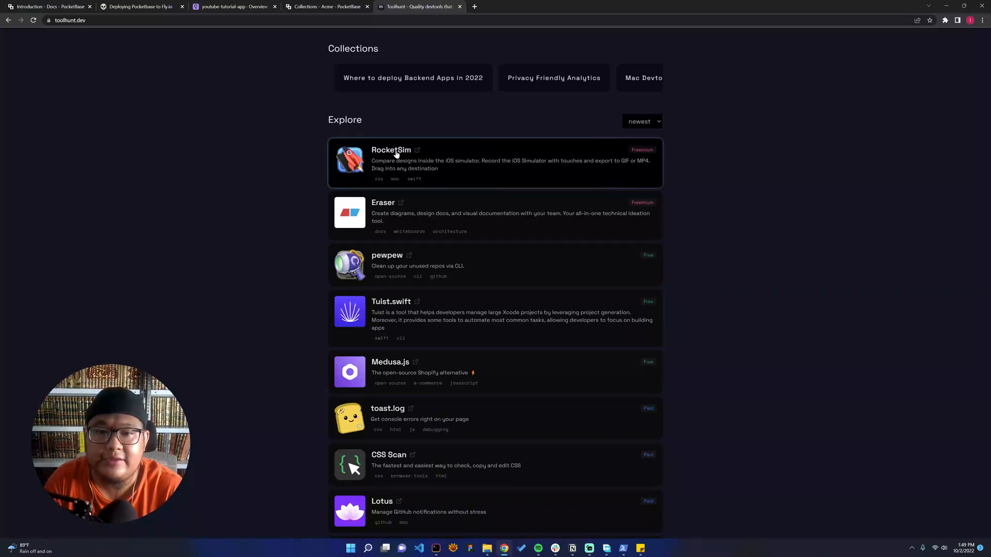
scroll("down", 3)
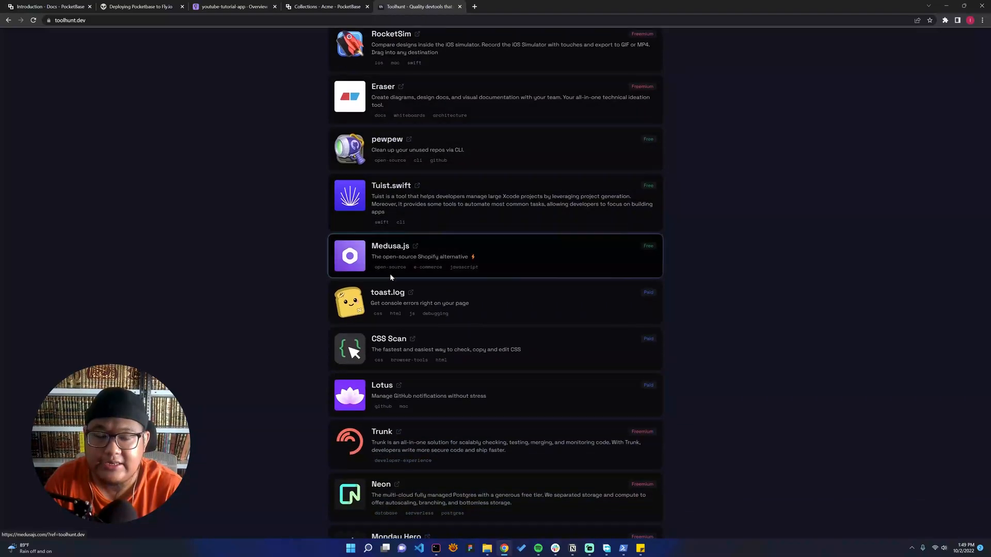
scroll("up", 3)
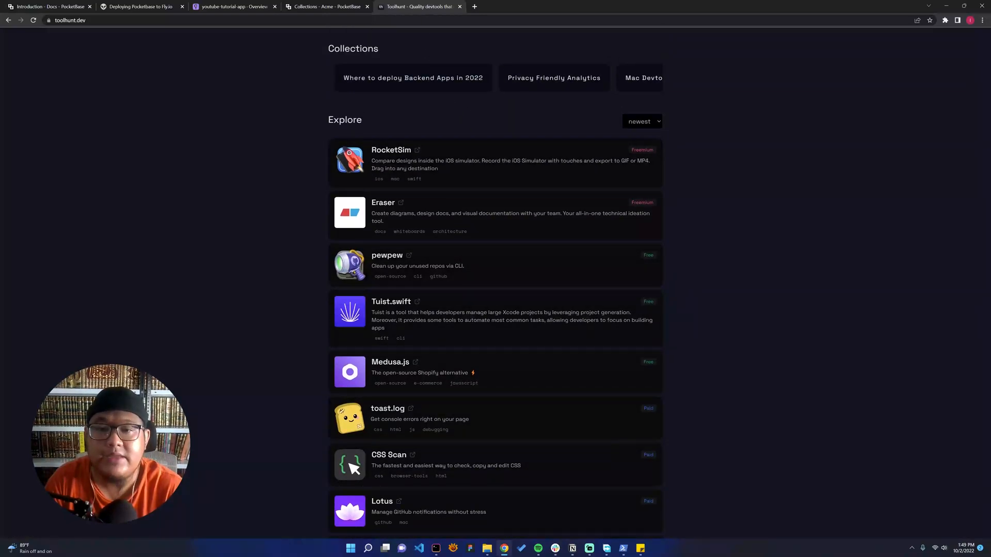
left_click(236, 6)
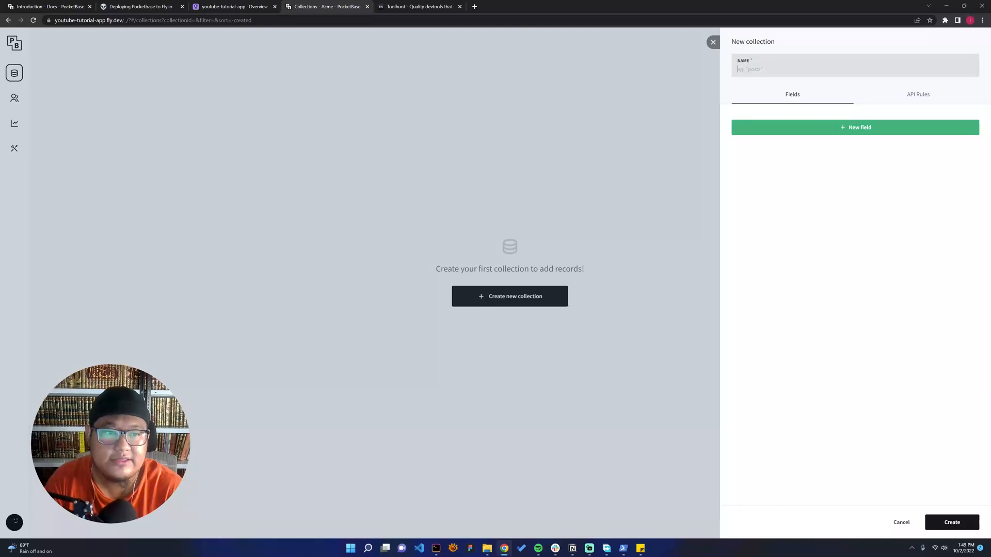
type("tools")
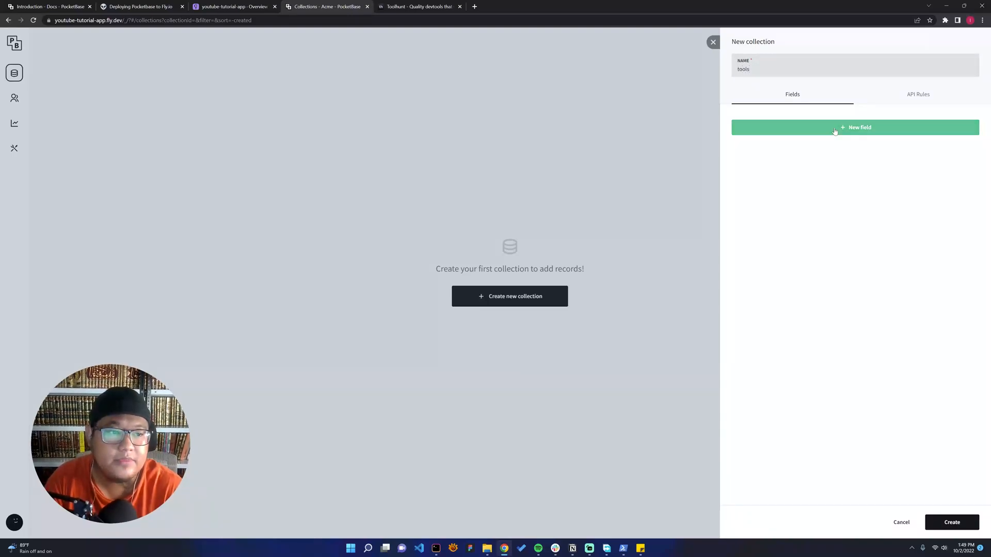
Add two plain-text fields named 'name' and 'description'.
left_click(854, 127)
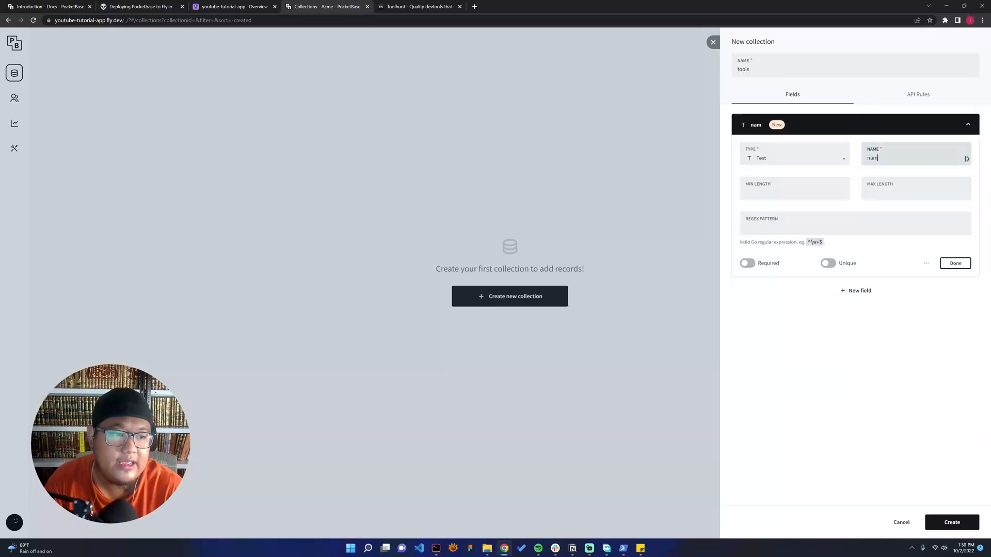
type("e")
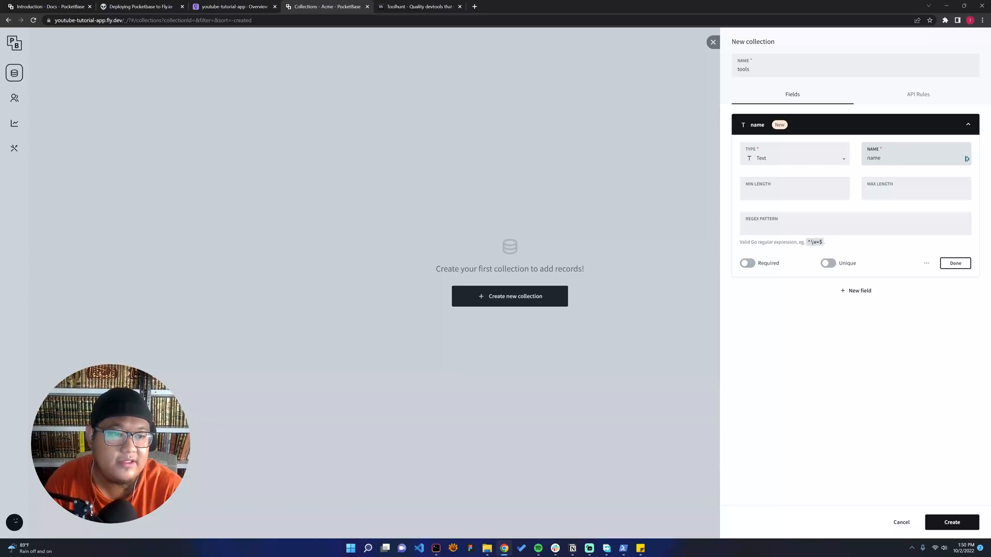
left_click(795, 158)
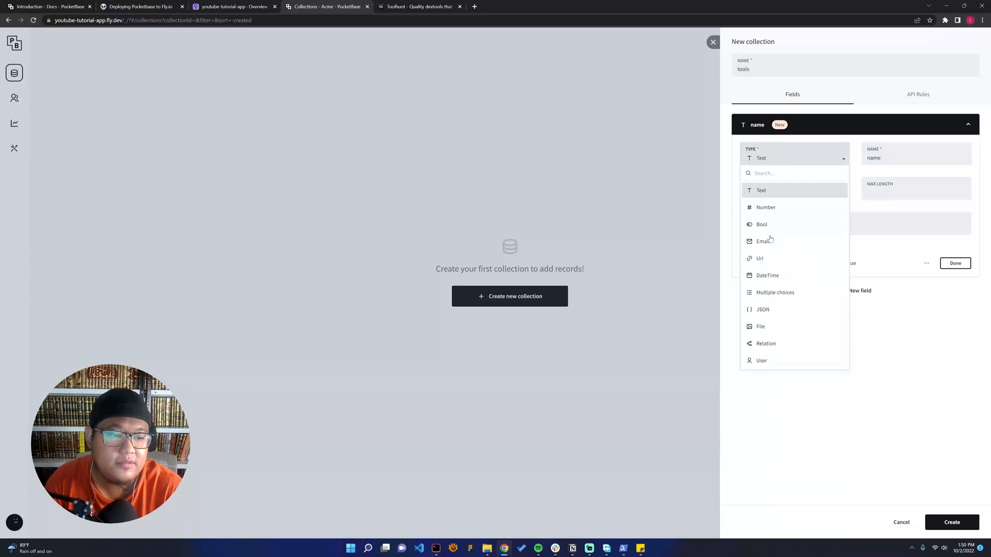
mouse_move(762, 224)
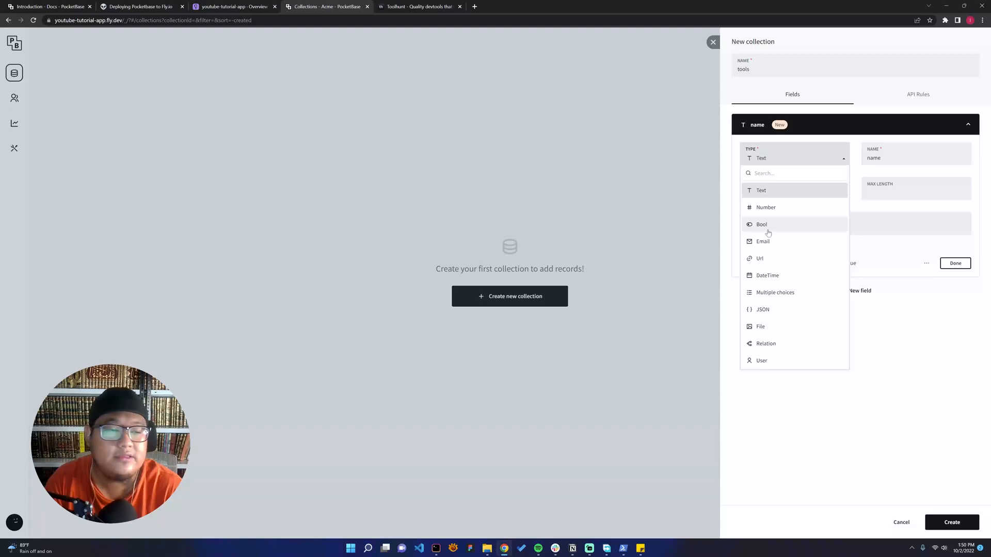
left_click(761, 190)
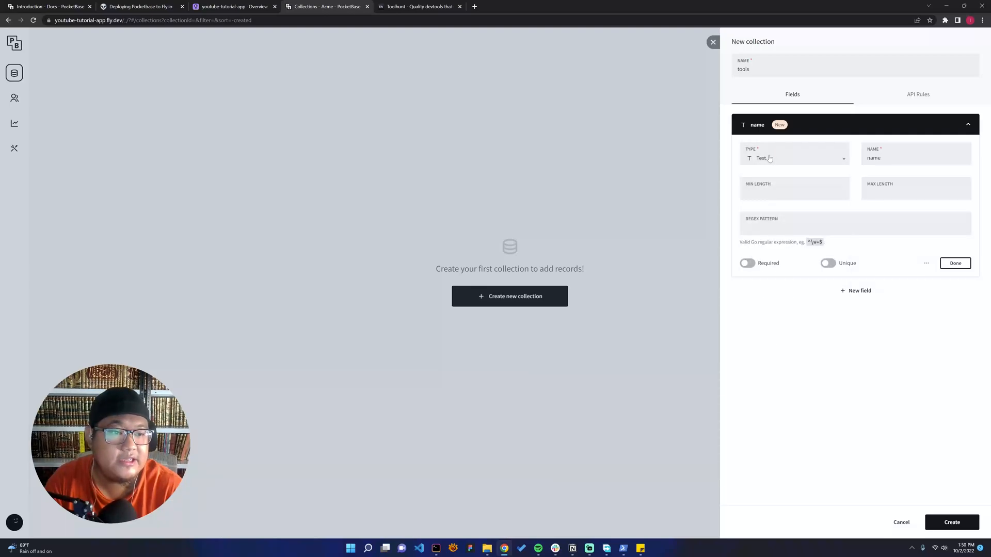
left_click(954, 263)
type("descri")
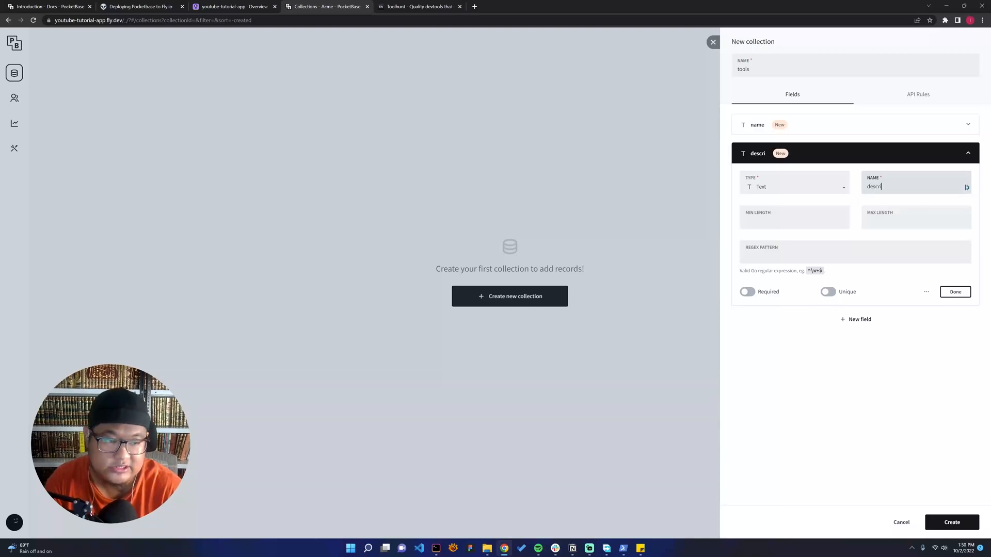
type("ption")
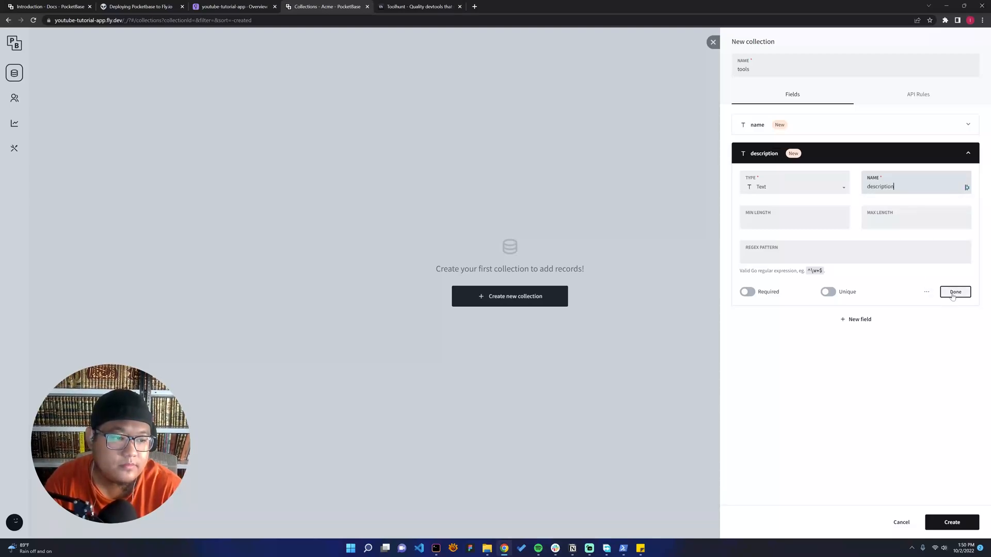
Add a 'logo' file field limited to the Images preset (jpg, jpeg, png, svg, gif).
left_click(954, 291)
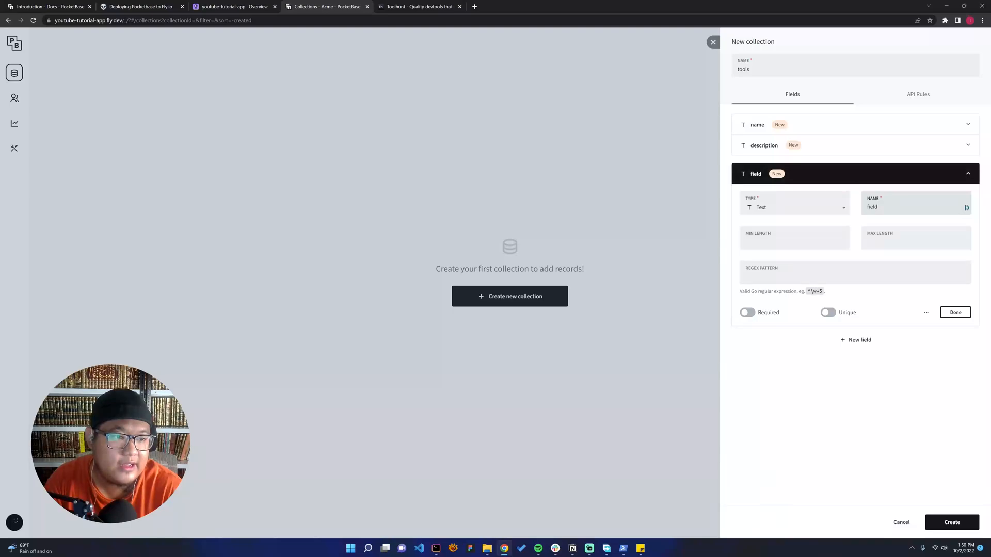
type("lo")
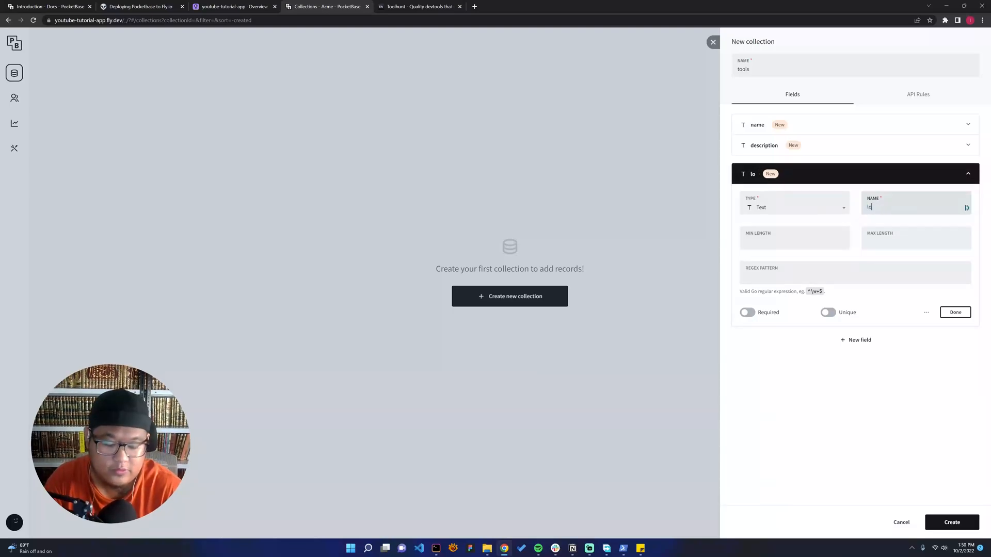
left_click(796, 207)
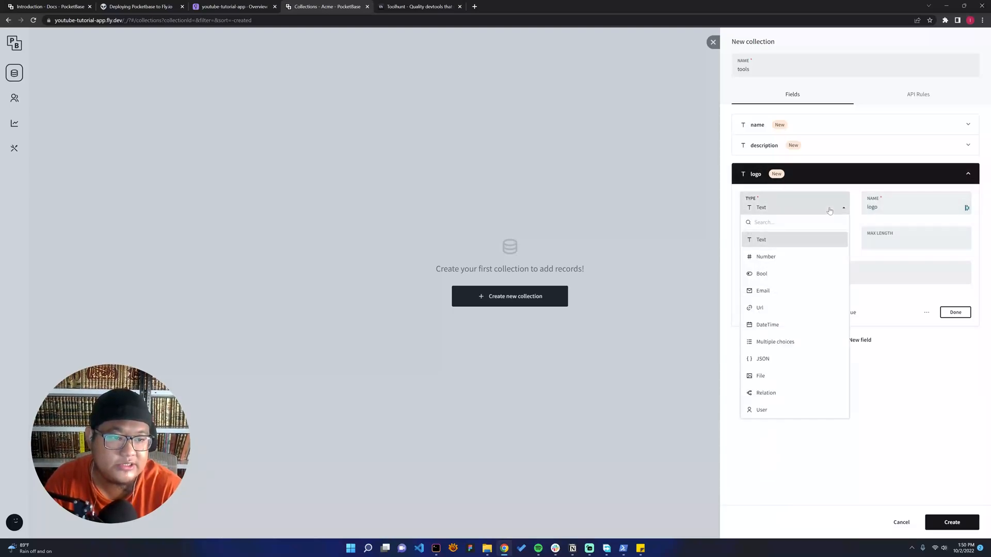
mouse_move(760, 376)
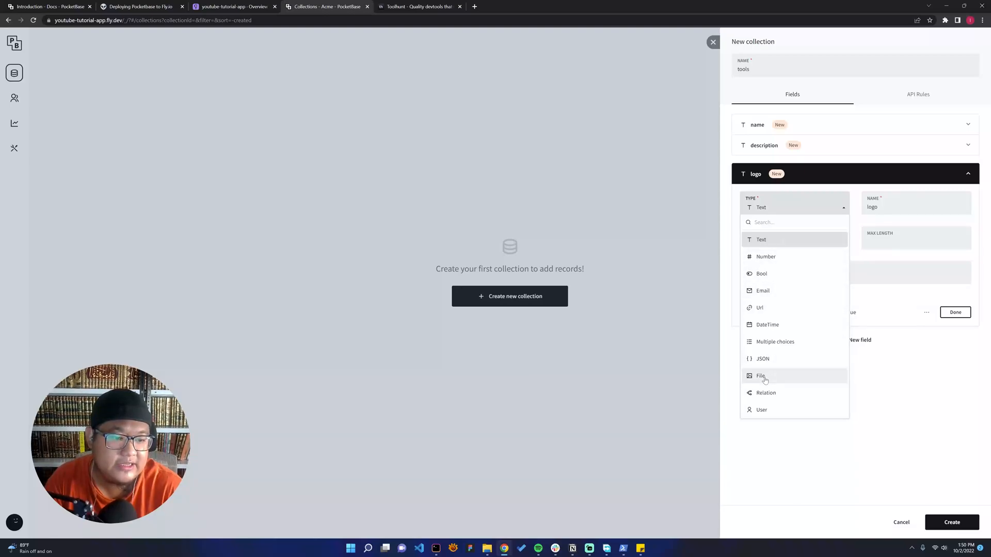
left_click(761, 376)
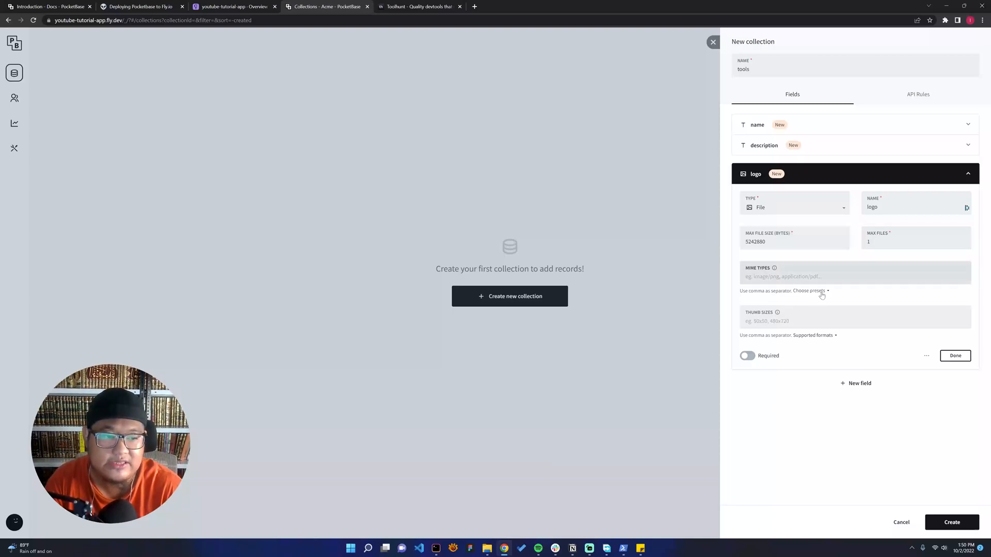
left_click(813, 291)
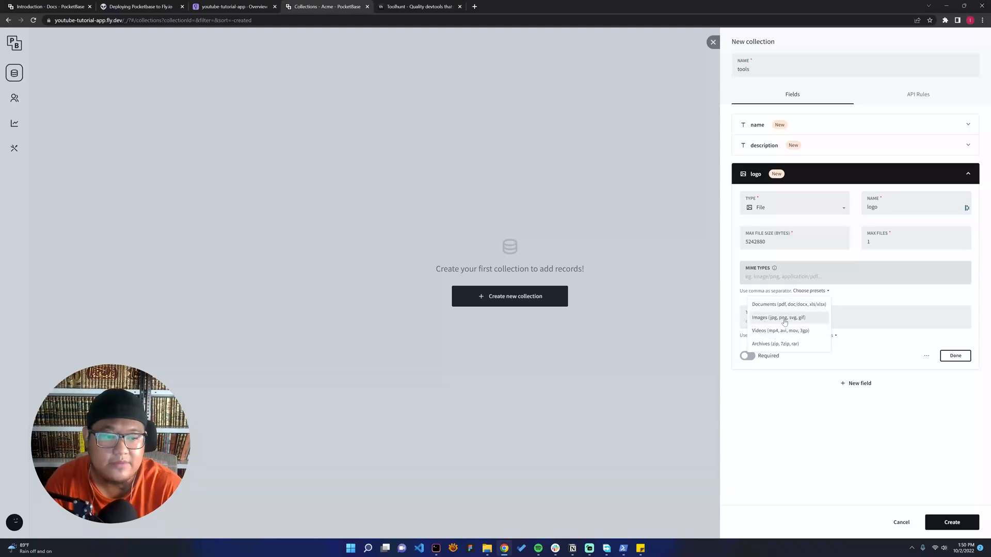
left_click(778, 318)
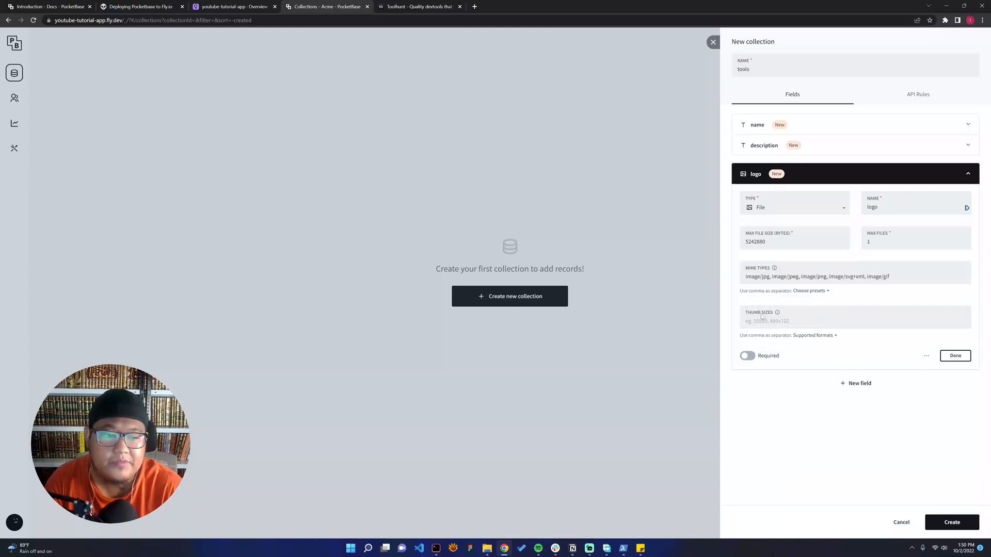
mouse_move(777, 311)
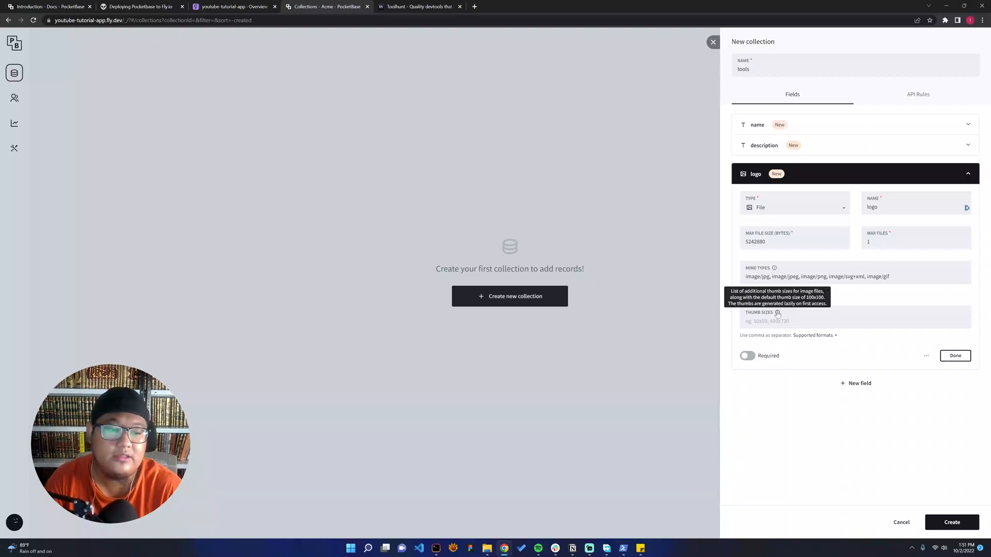
mouse_move(858, 344)
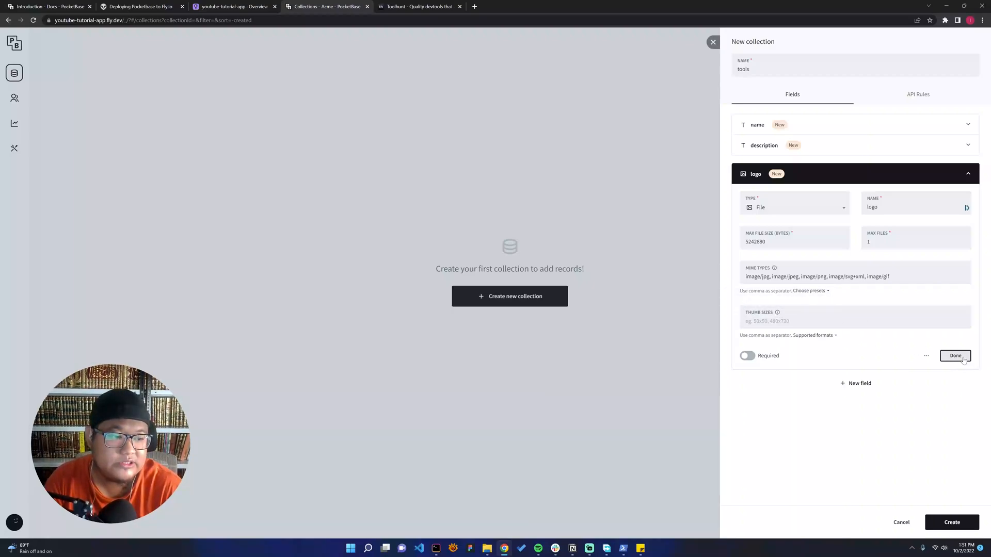
Add a URL-type field named 'url' to the collection.
left_click(955, 356)
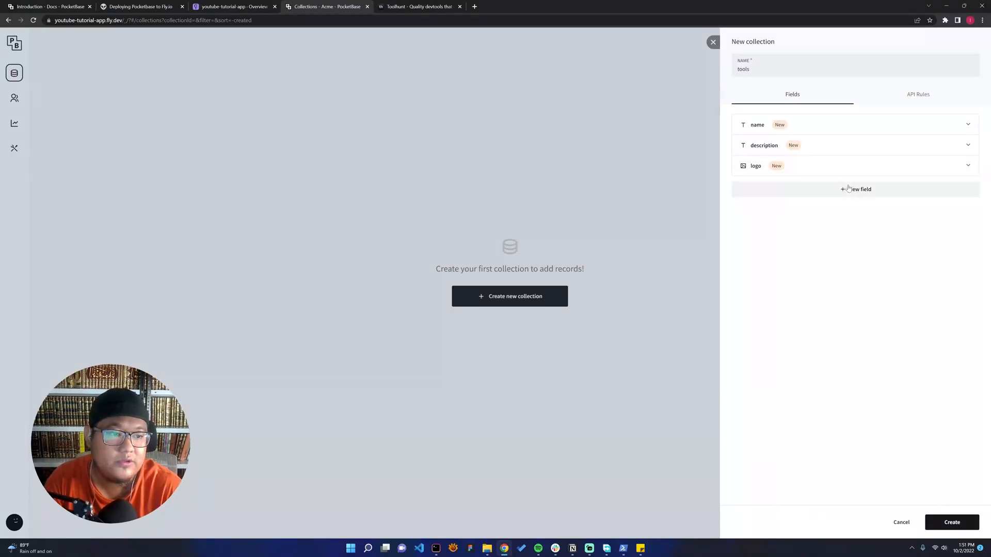
left_click(854, 189)
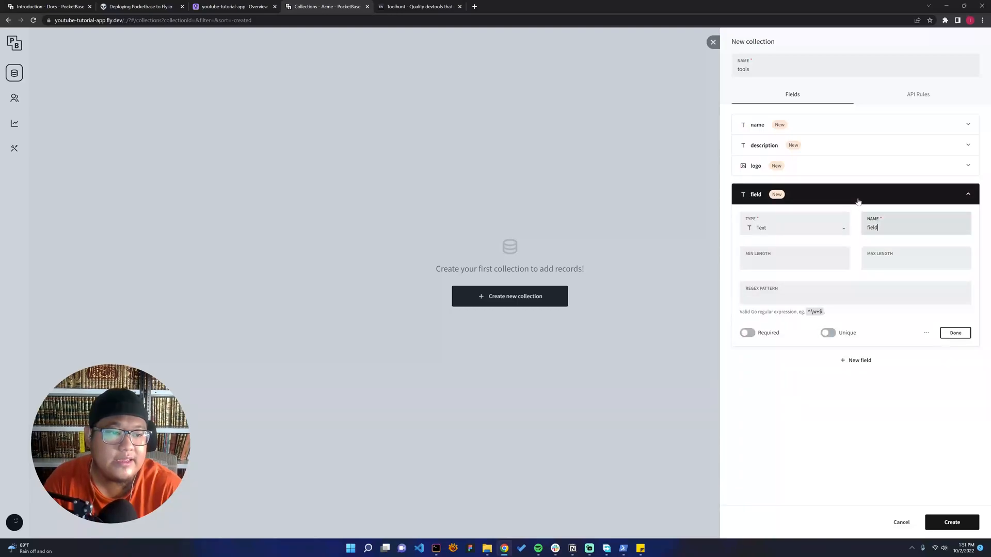
left_click(793, 227)
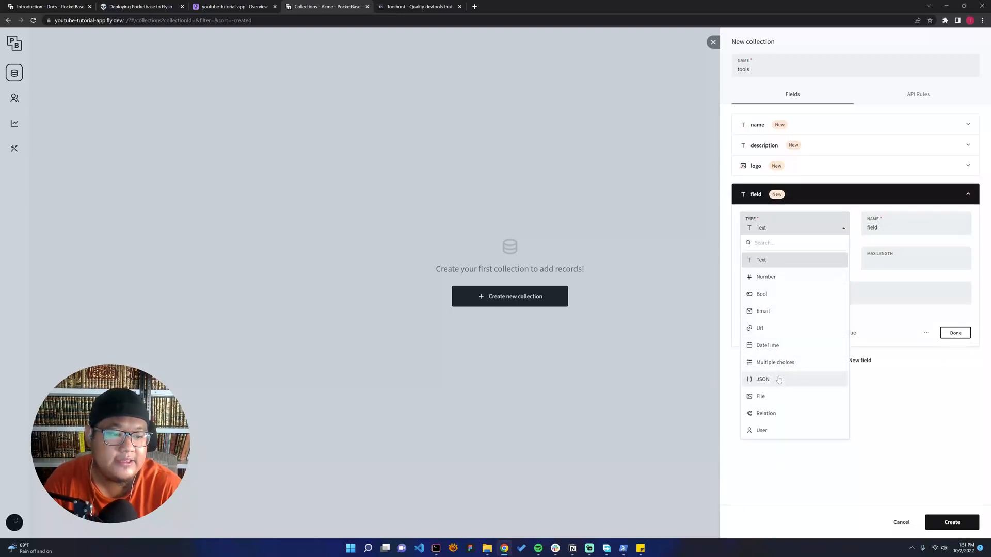
mouse_move(771, 329)
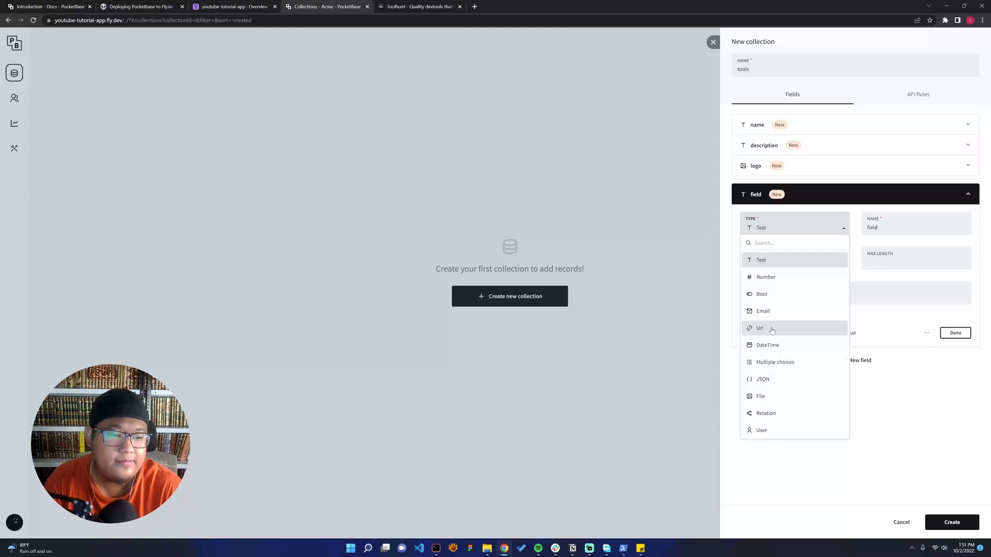
left_click(761, 328)
type("pricing")
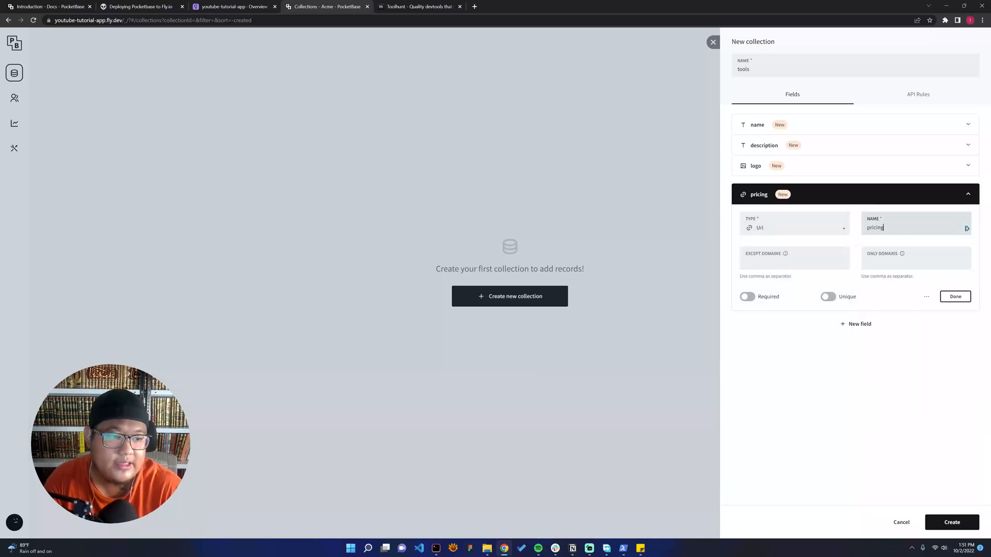
left_click(792, 227)
type("url")
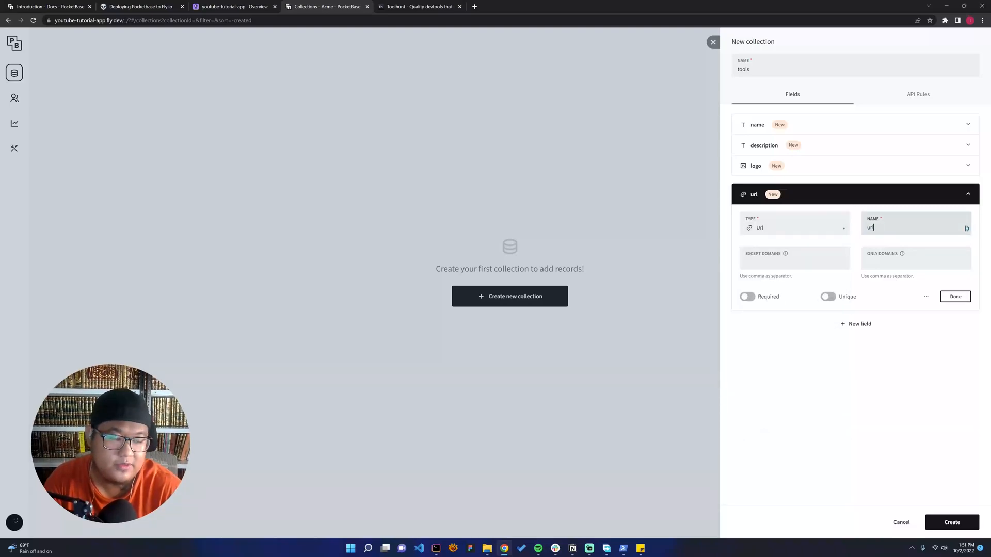
Add a multiple-choice 'pricing' field with choices free, freemium, premium.
left_click(954, 296)
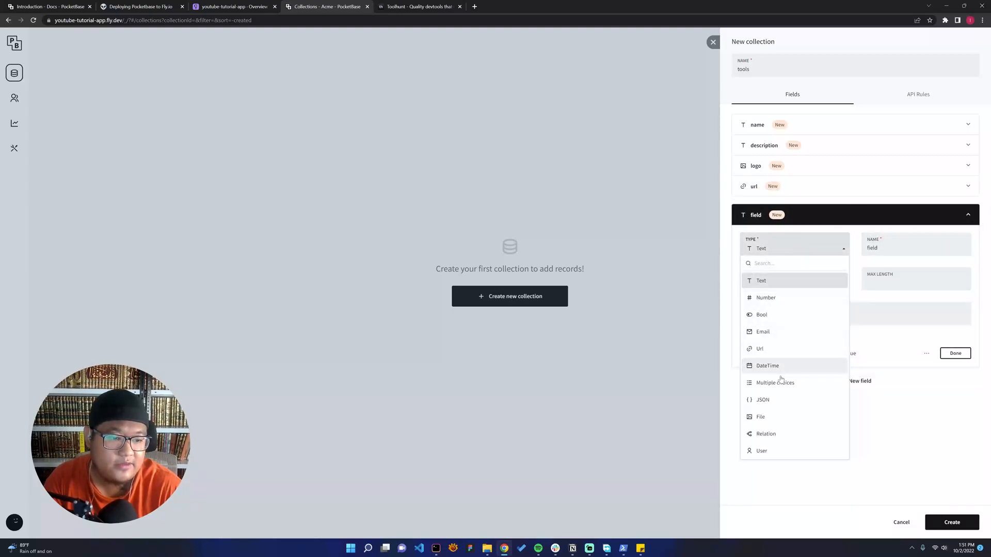
left_click(775, 381)
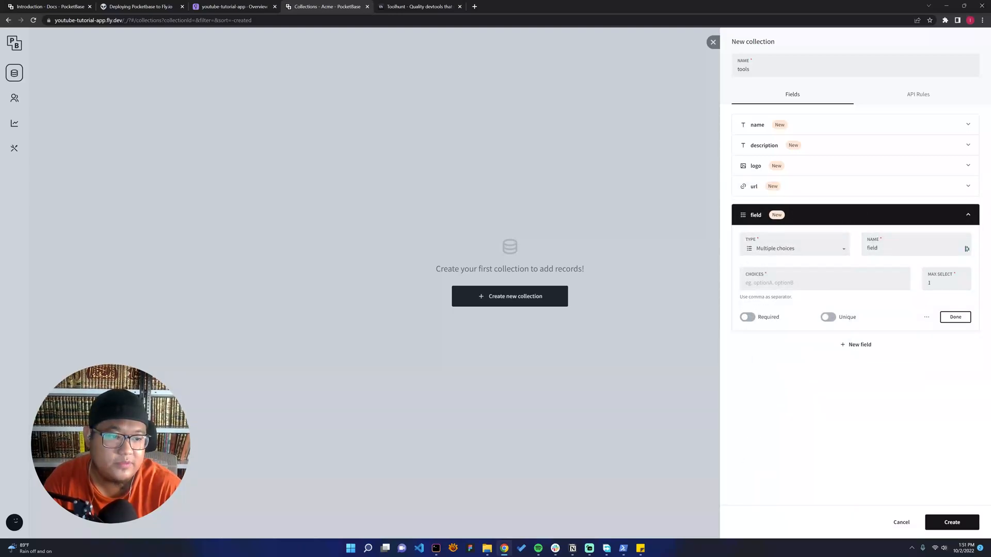
type("pricing")
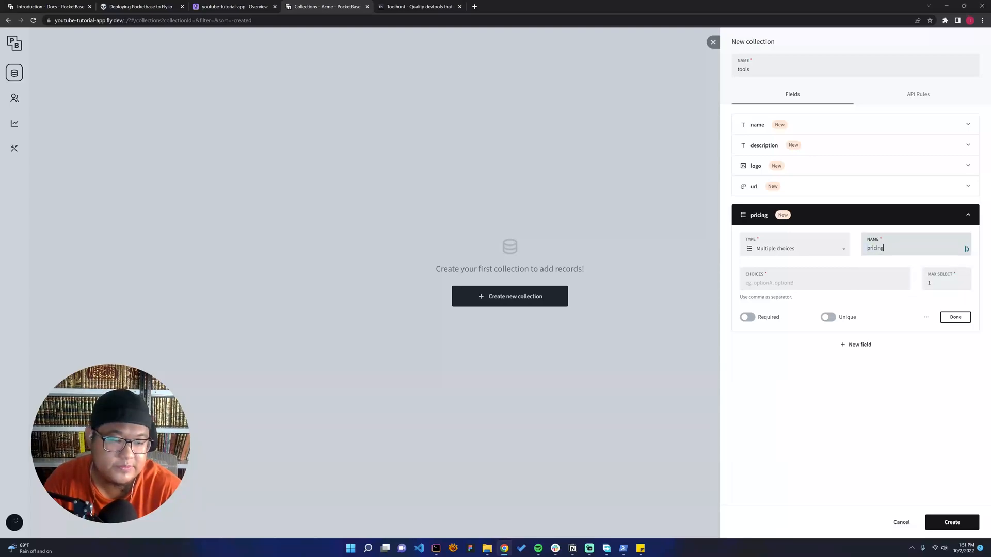
left_click(822, 283)
type("free, freemium, premium")
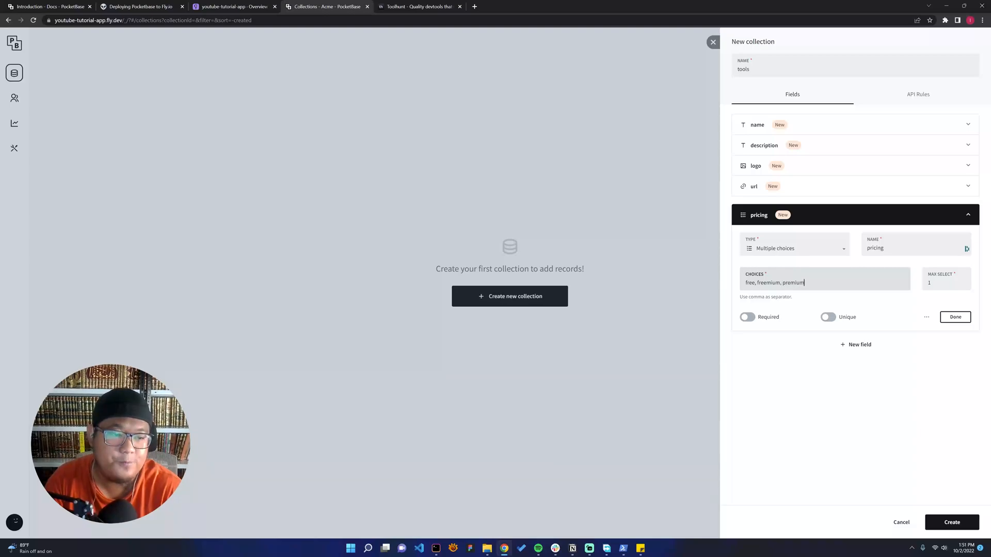
Create the tools collection, showing its empty record list with all columns.
left_click(954, 316)
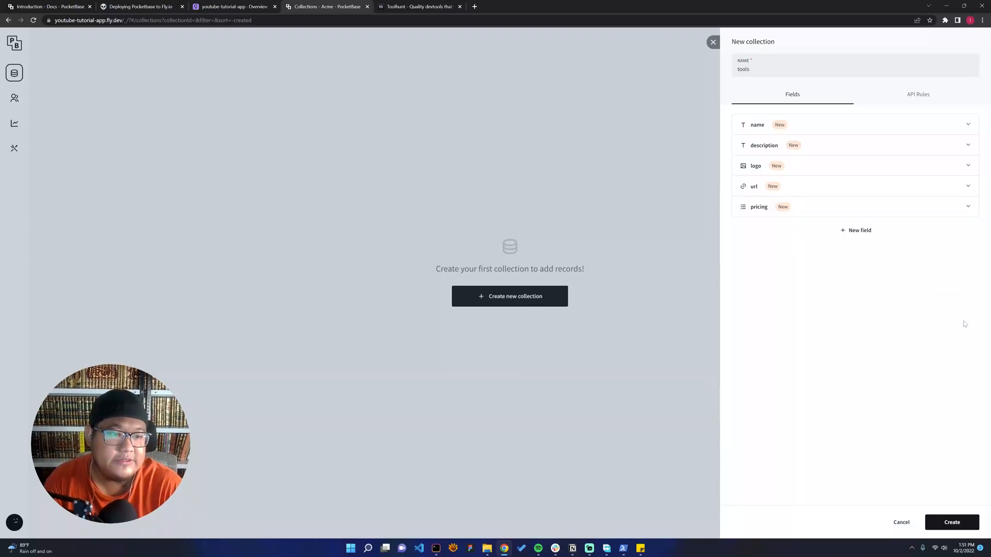
mouse_move(952, 522)
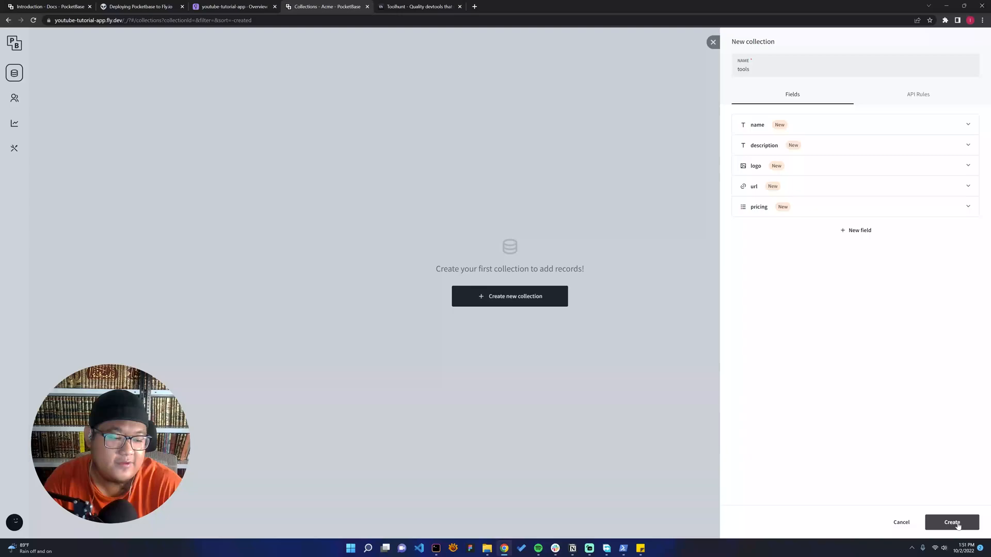
left_click(951, 522)
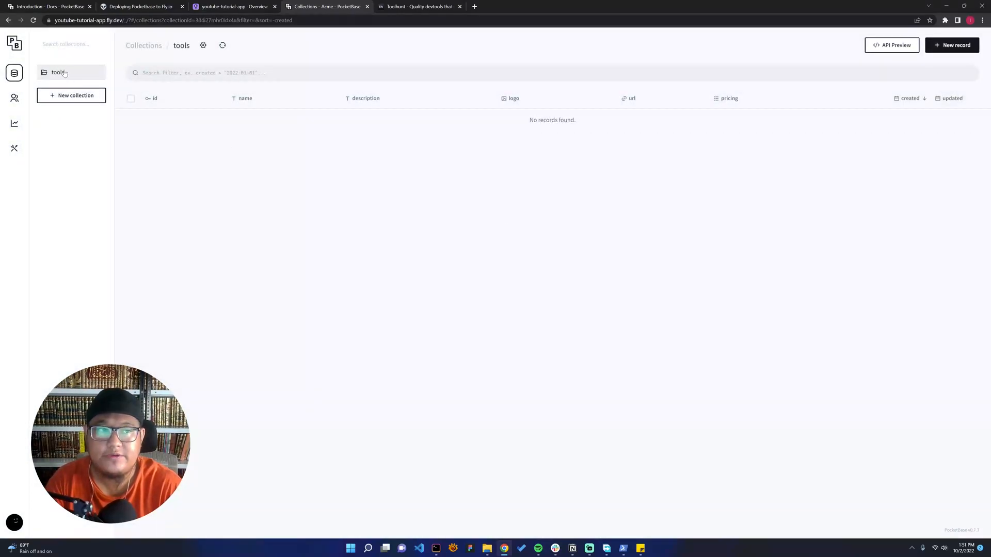
Start a Designstripe record with description 'Custom illustration with one click'.
left_click(952, 45)
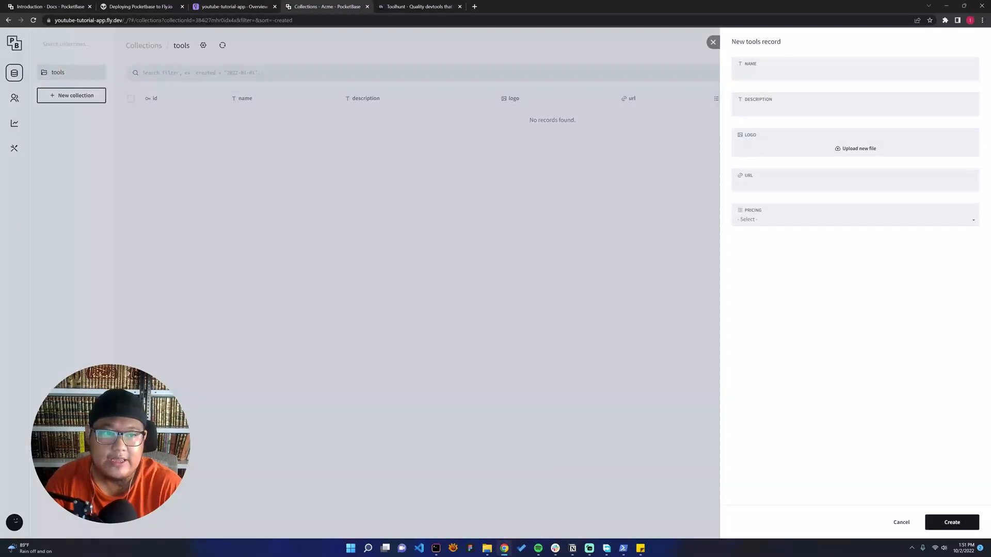
type("D")
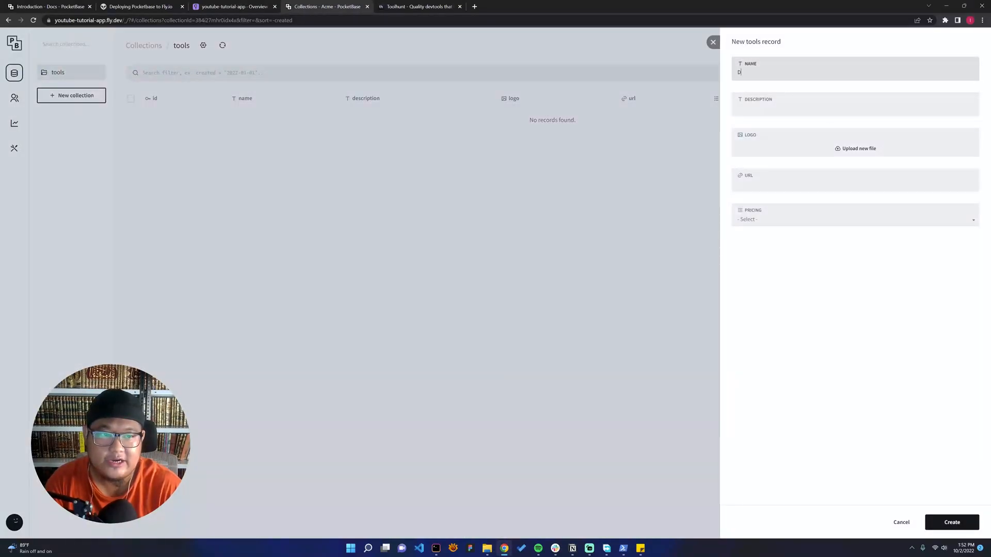
type("esignstripe")
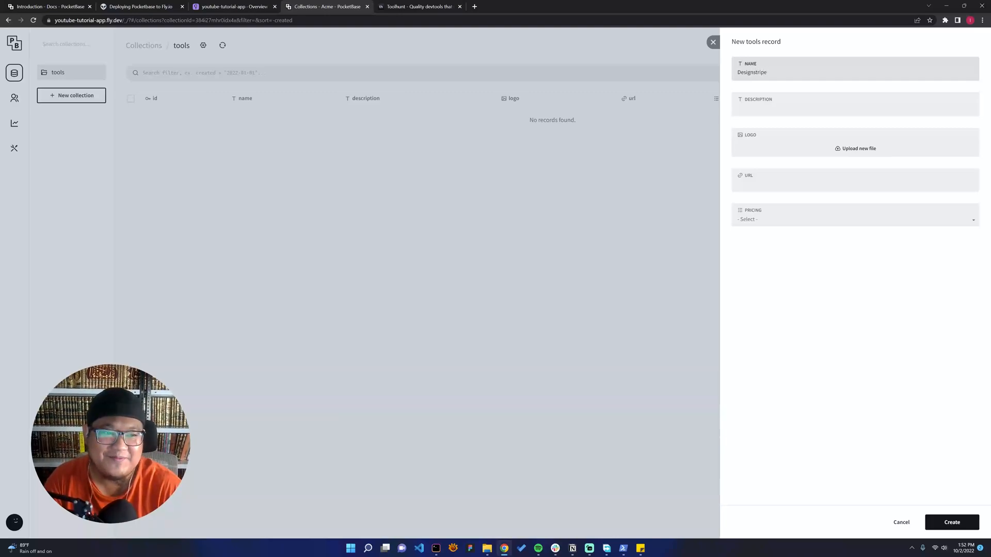
type("Customize i")
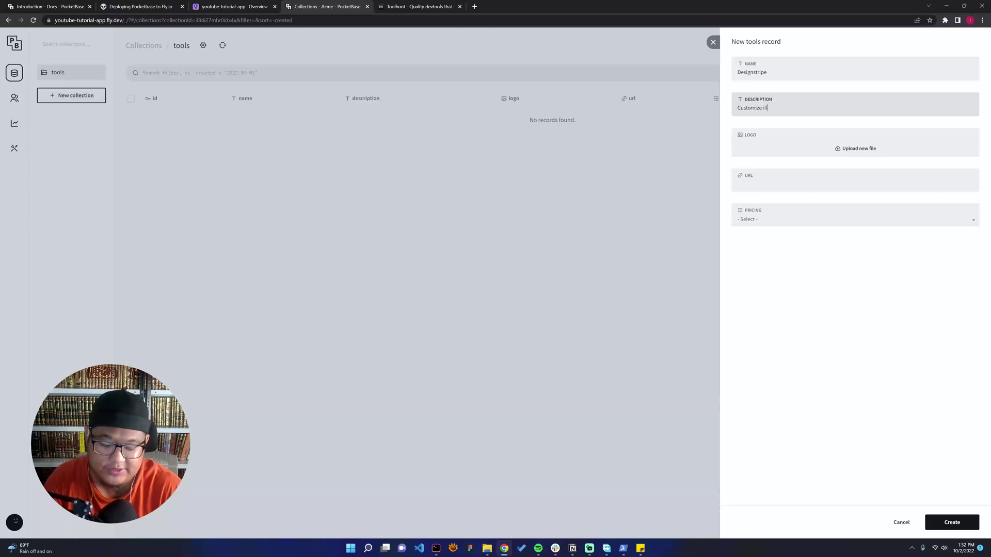
type("llustration")
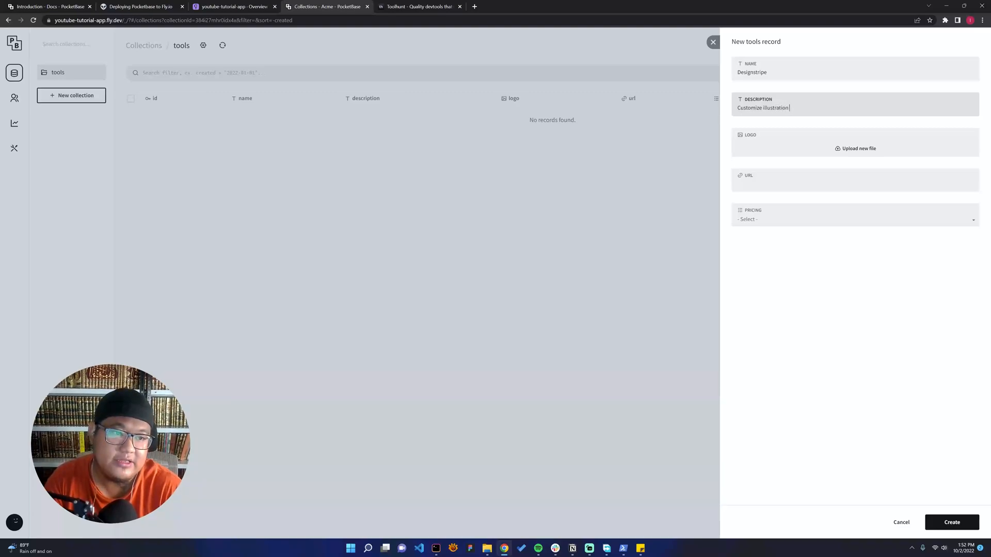
type("with")
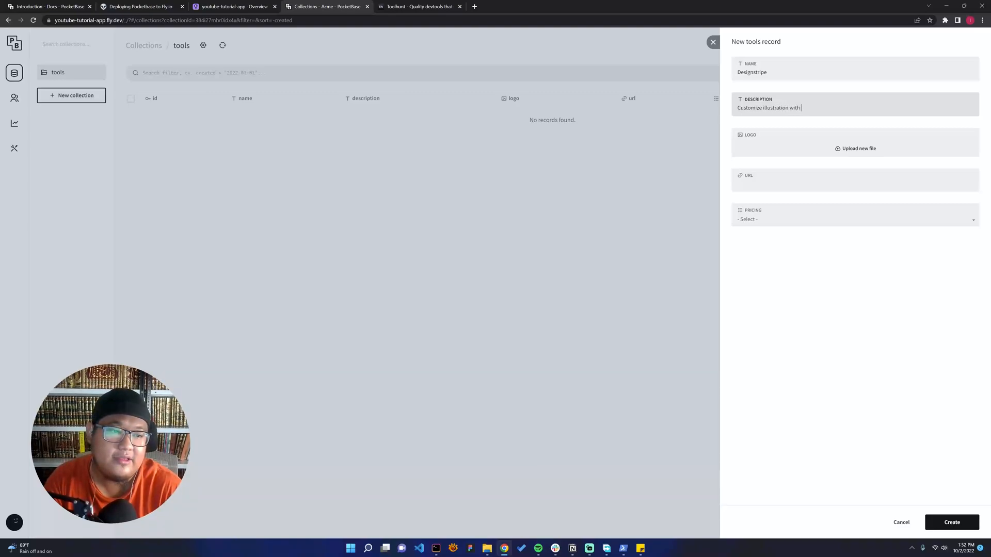
type("one-")
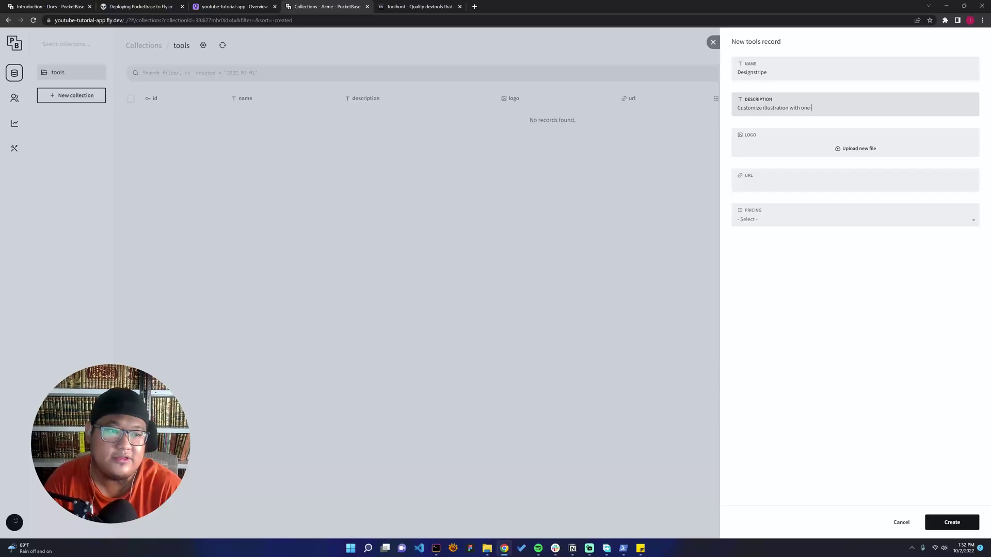
type("click")
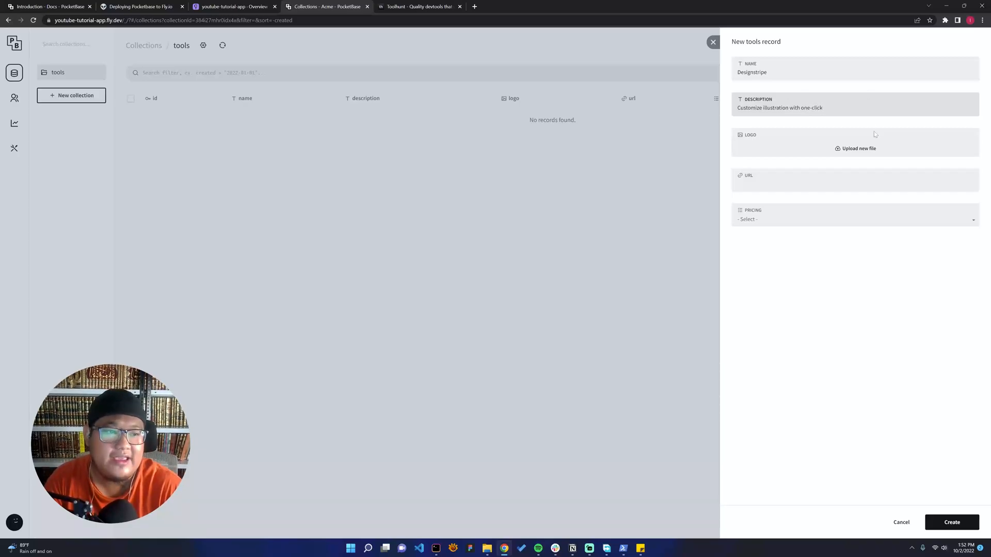
Attach Designstripe.png, enter the https URL, set freemium pricing and save the record.
left_click(857, 148)
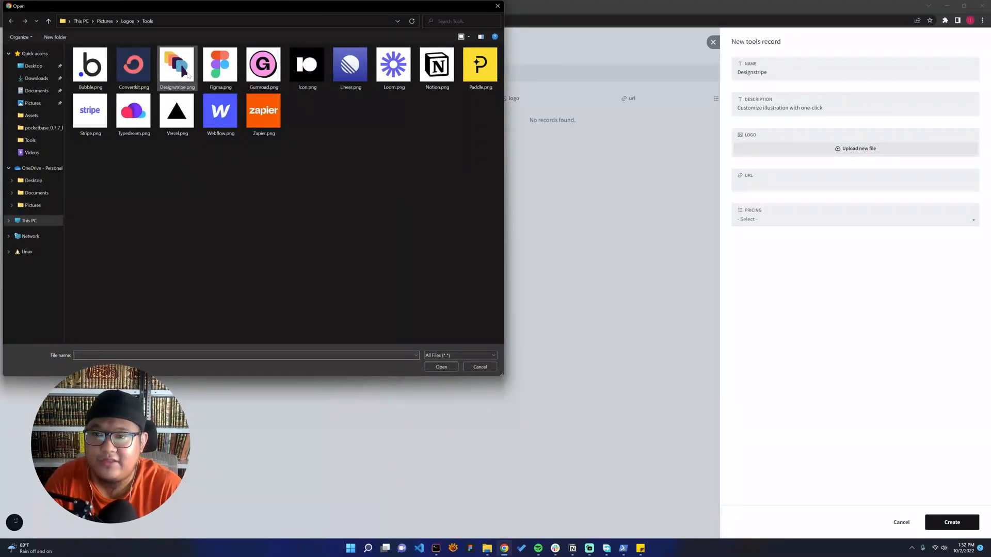
left_click(441, 368)
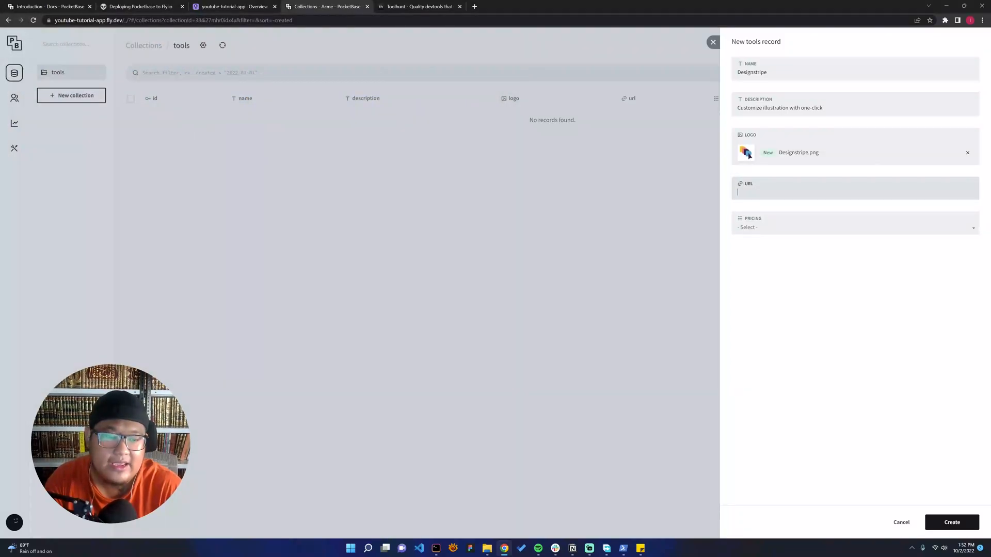
type("https://designstripe.co")
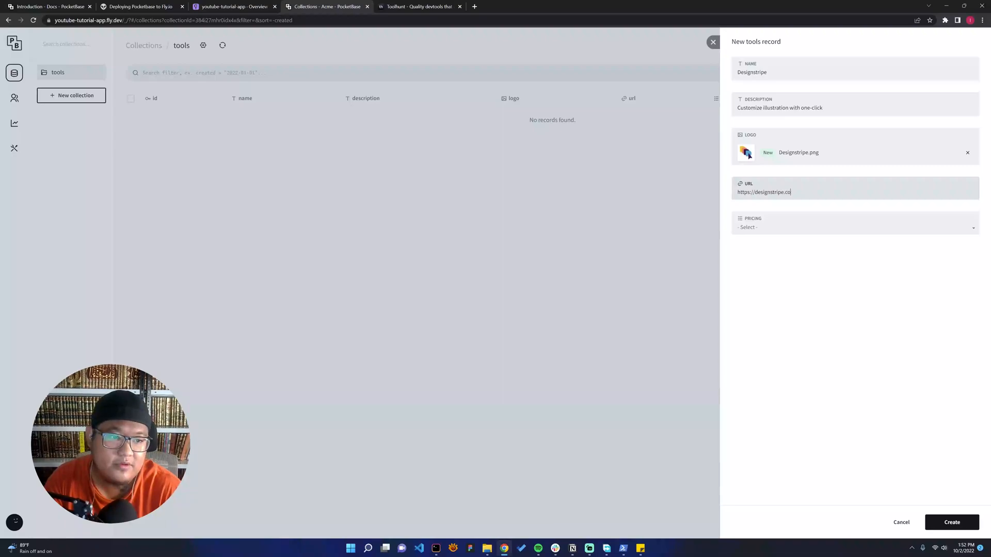
left_click(854, 227)
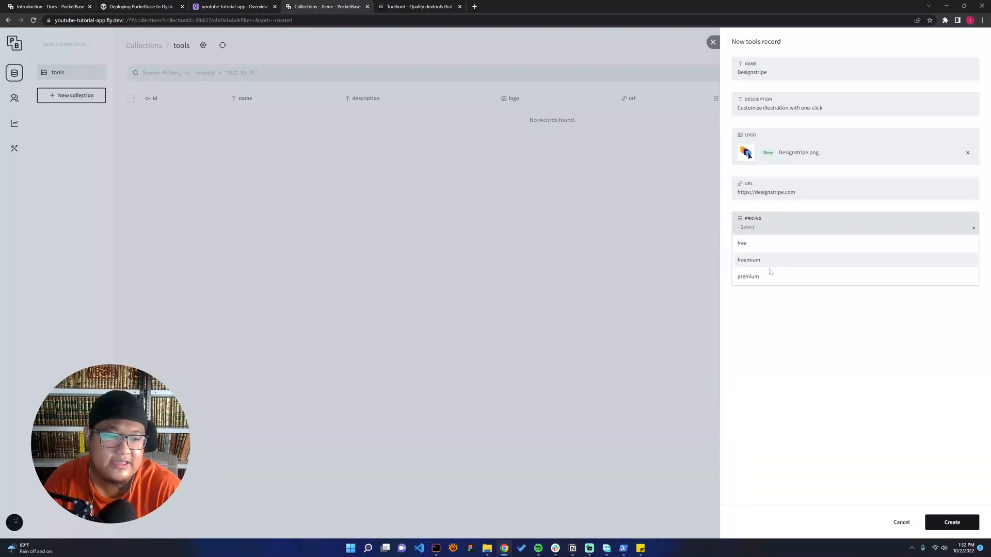
left_click(748, 260)
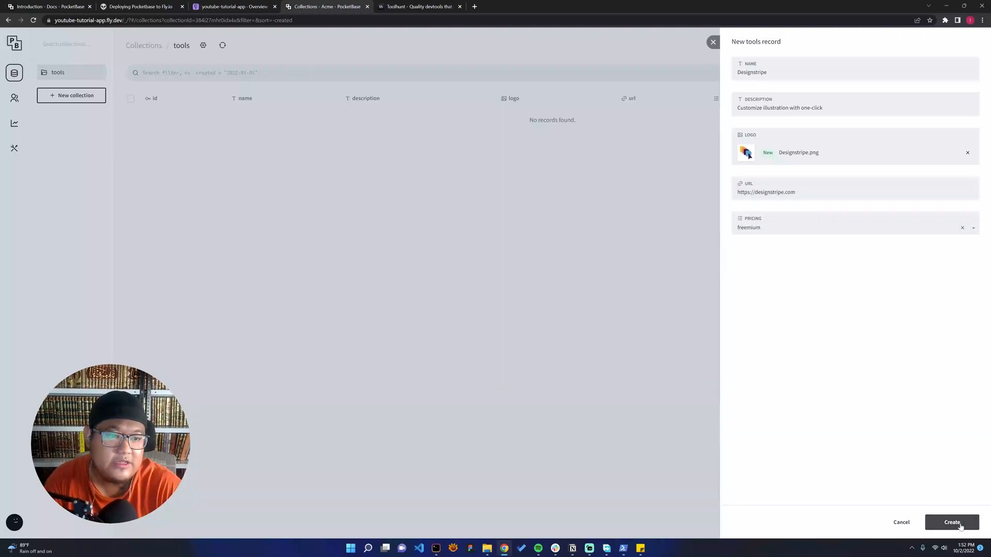
left_click(952, 522)
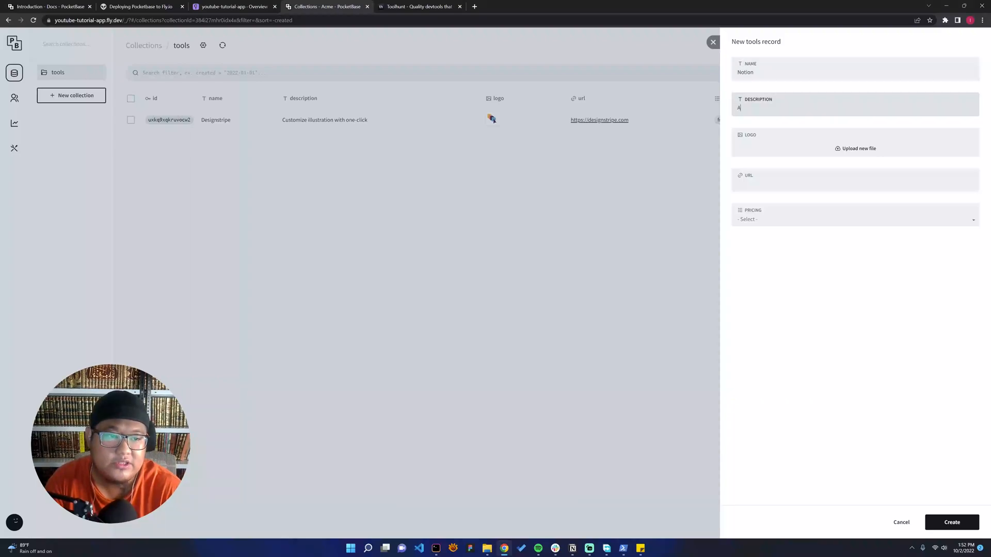
Enter Notion's name and 'All in one doc' organizer description.
type("All in one")
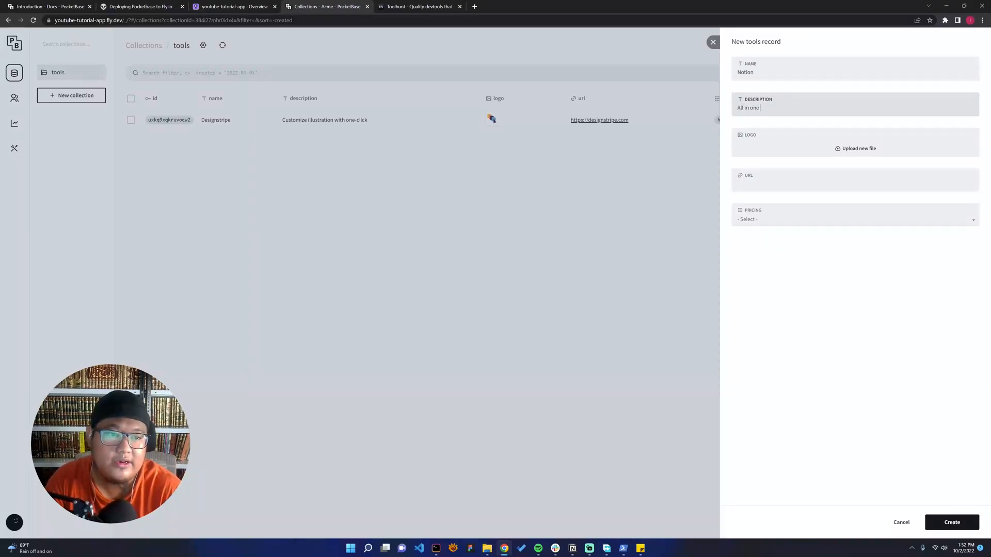
type("Tools")
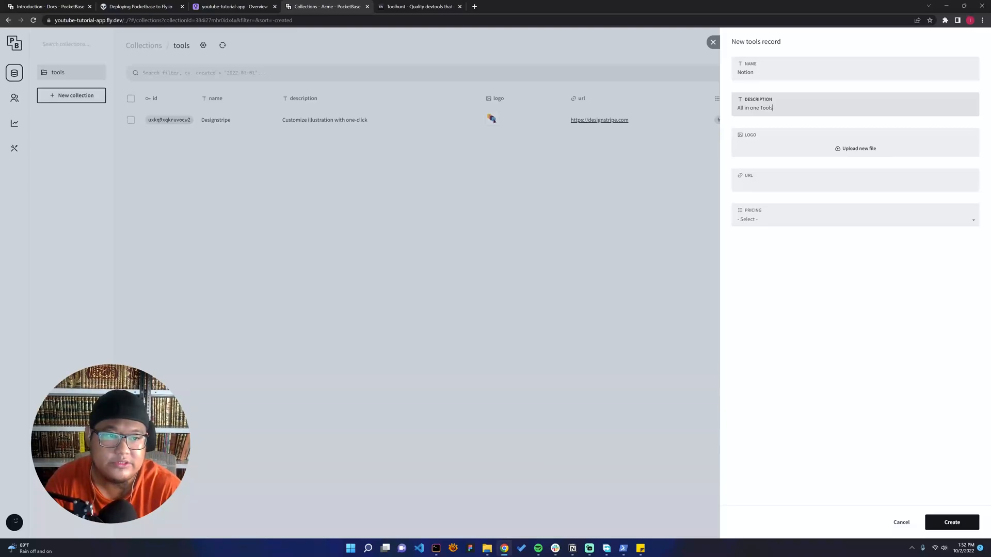
key("Backspace")
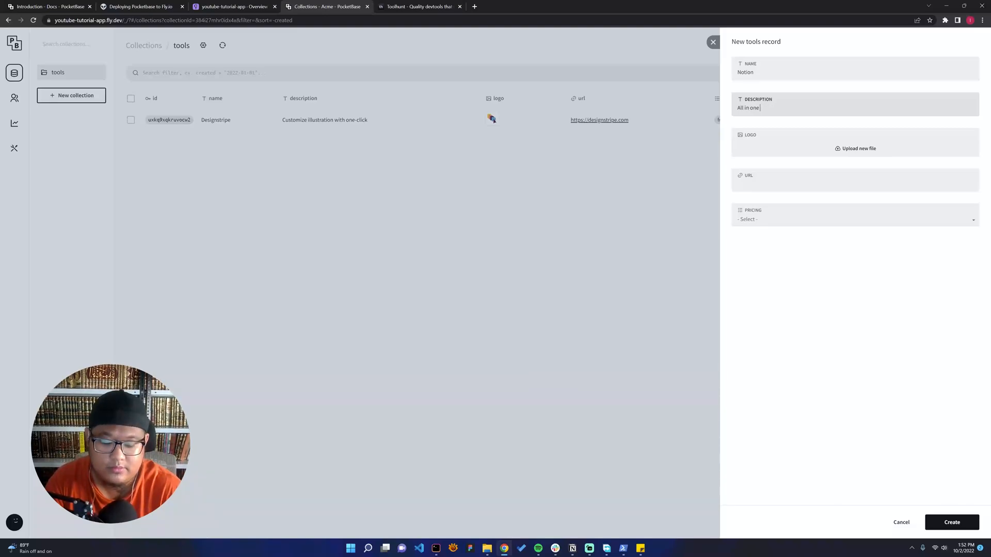
type("document organizer")
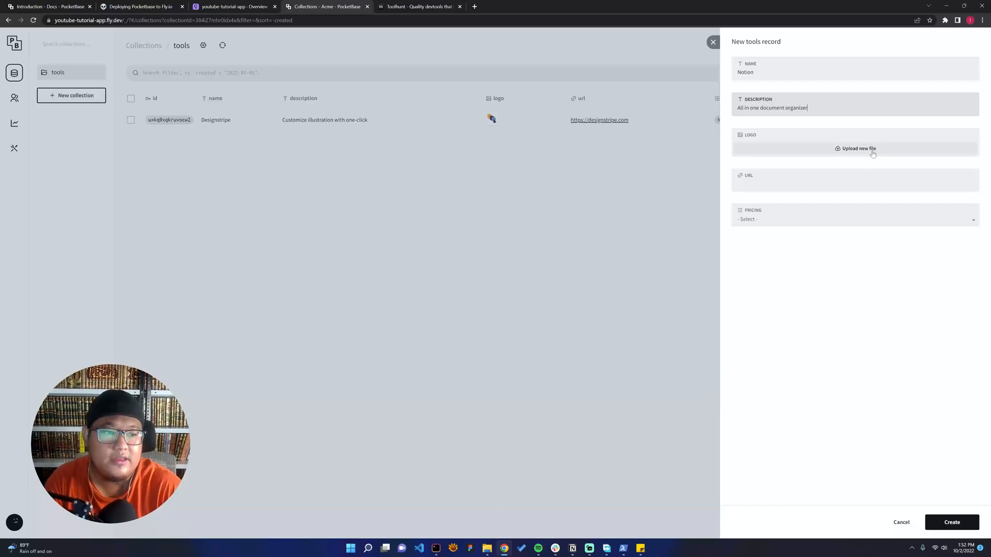
left_click(857, 149)
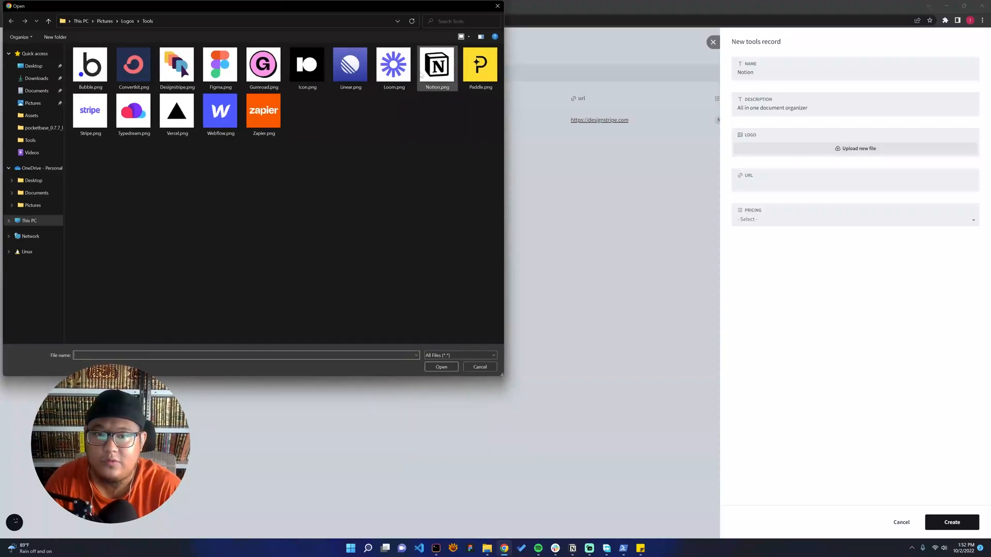
left_click(441, 367)
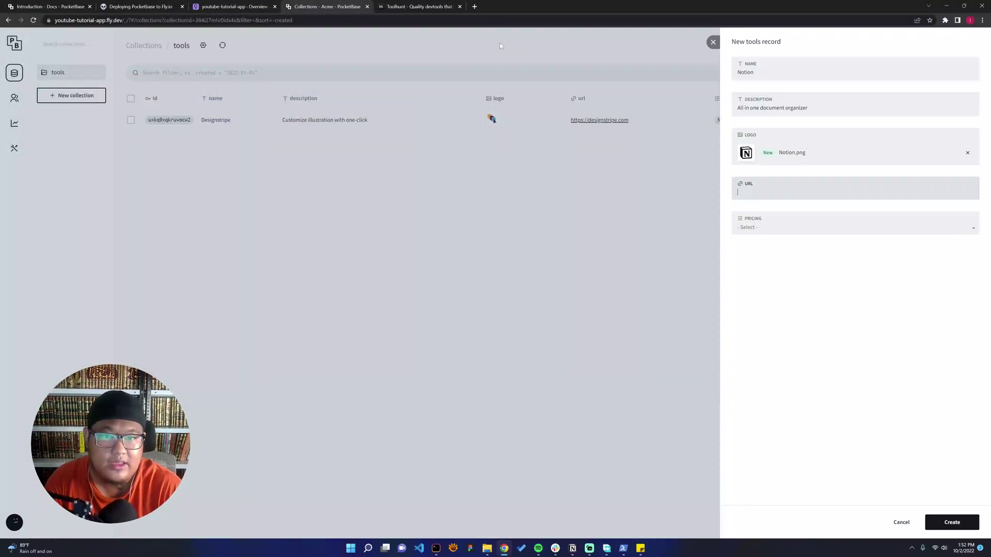
type("https")
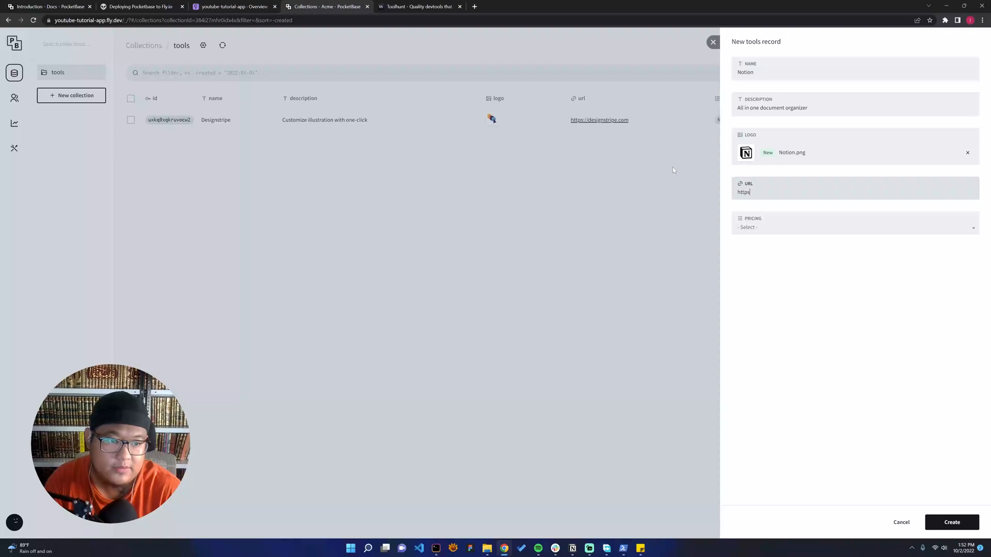
type("://notion")
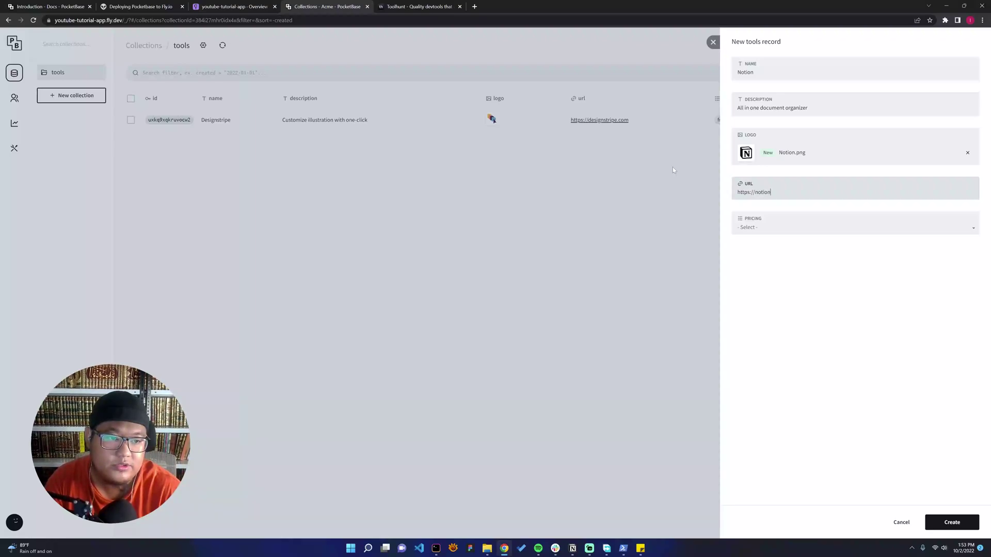
type(".so")
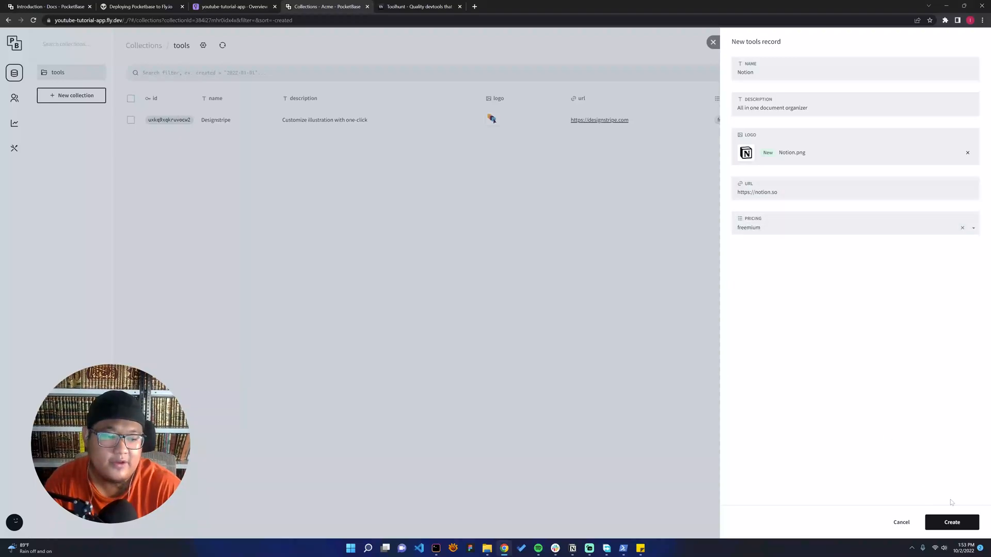
left_click(952, 523)
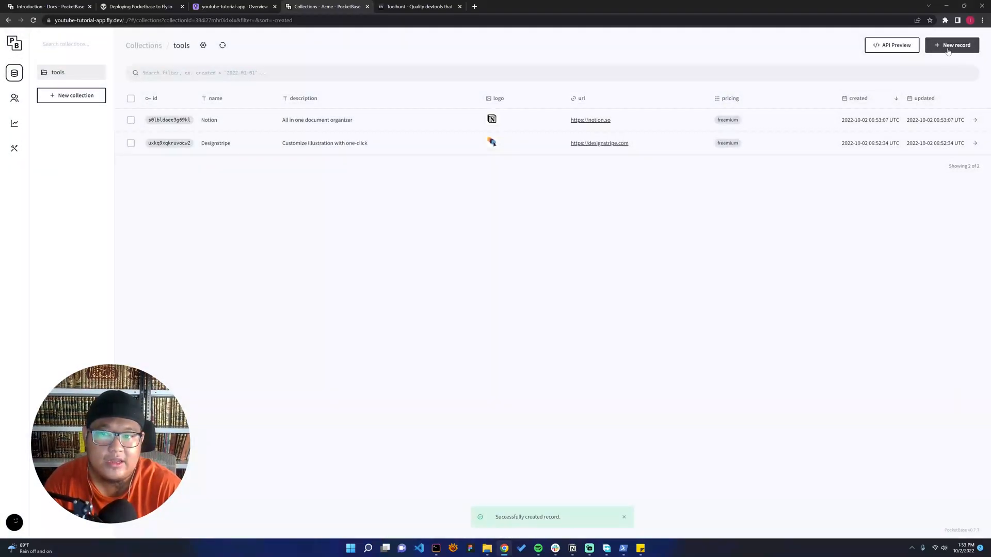
Start a Figma record with description 'Design tools for everyone that just bought by adobe the shark'.
left_click(953, 44)
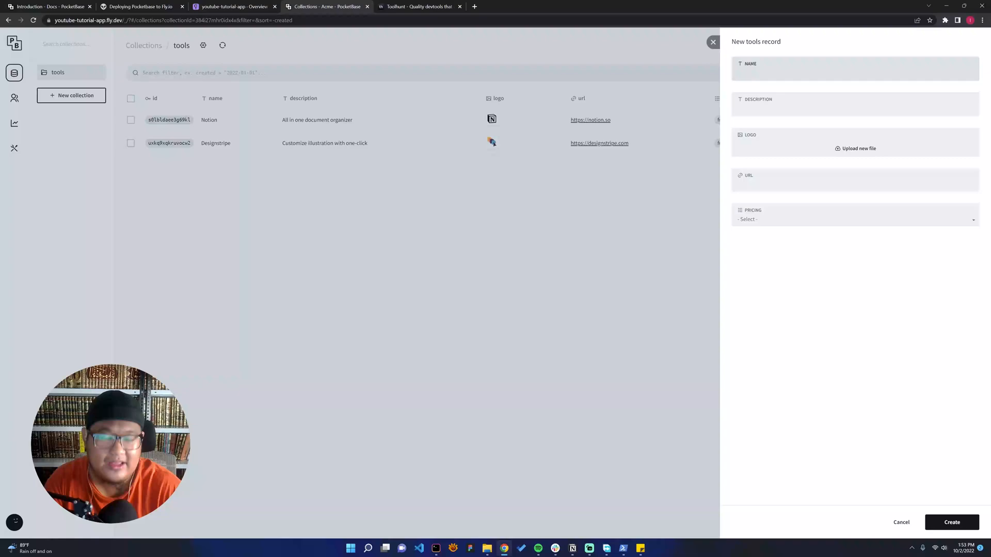
type("Fig")
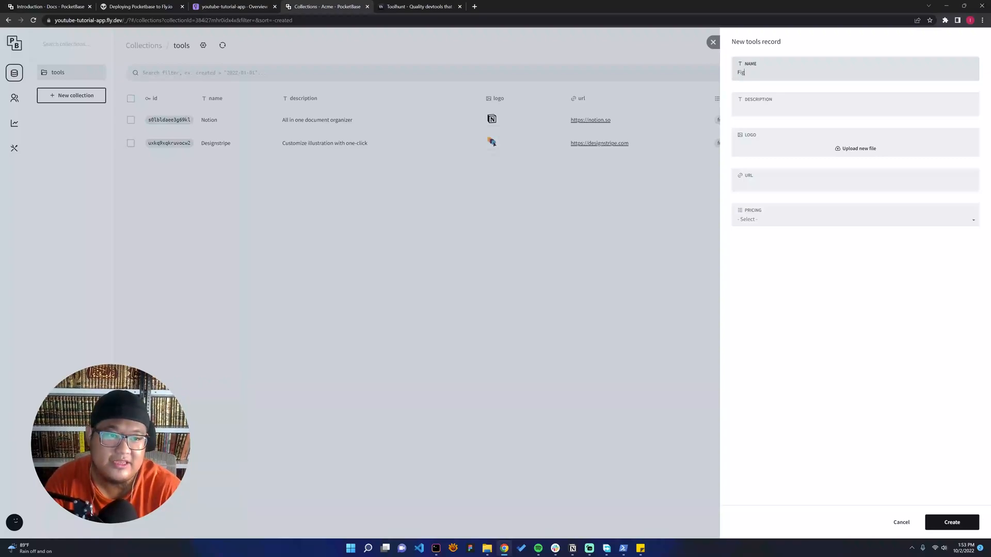
type("Design")
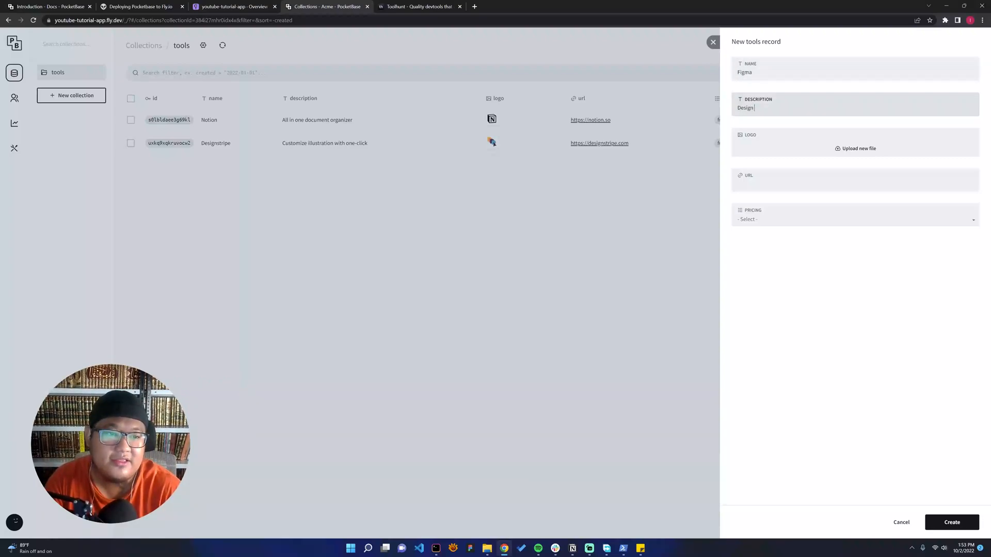
type("tools for eve")
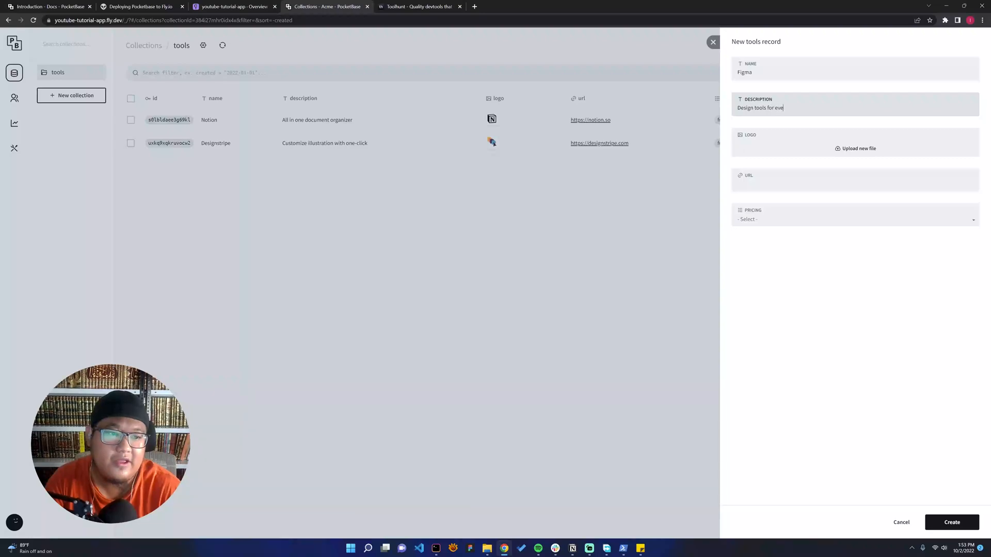
type("ryone that")
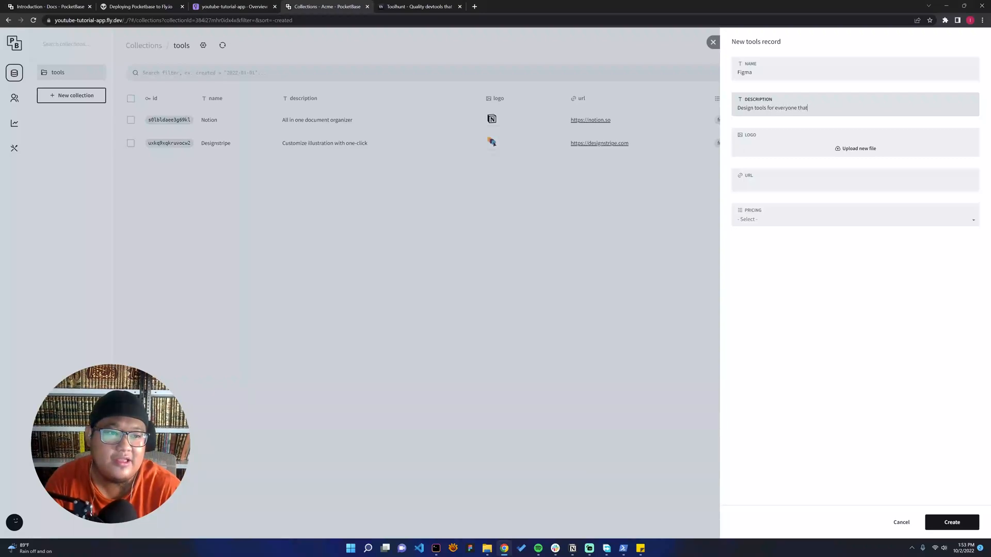
type("just")
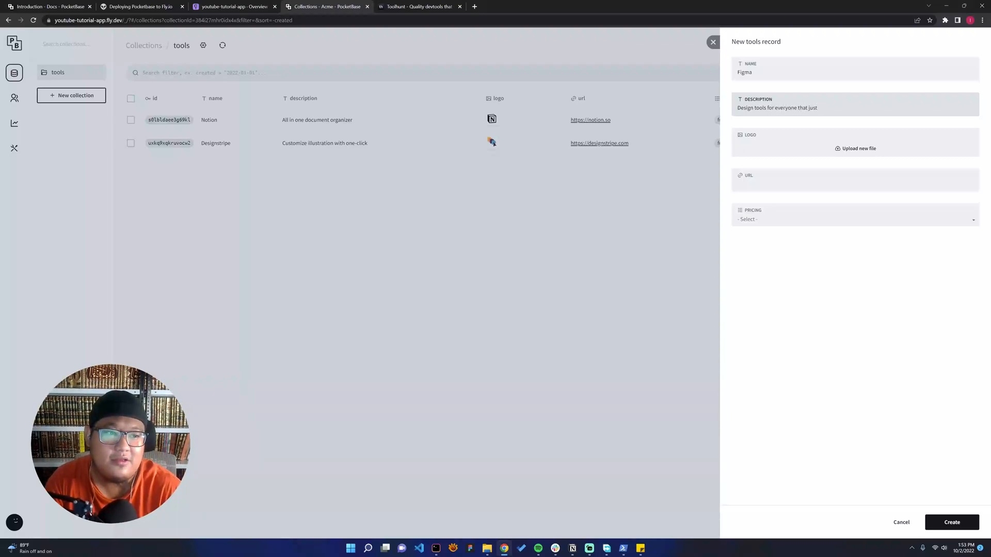
type("bought b")
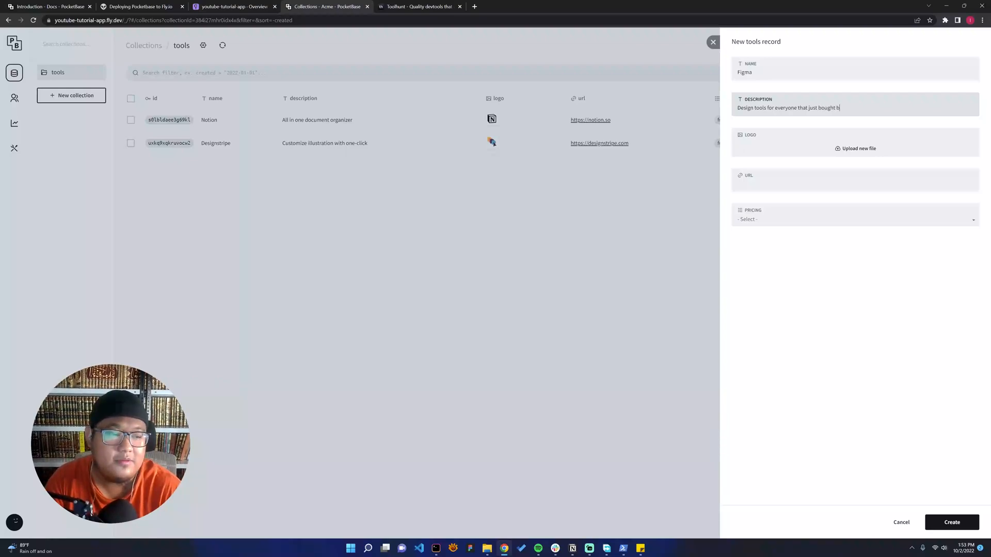
type("y the")
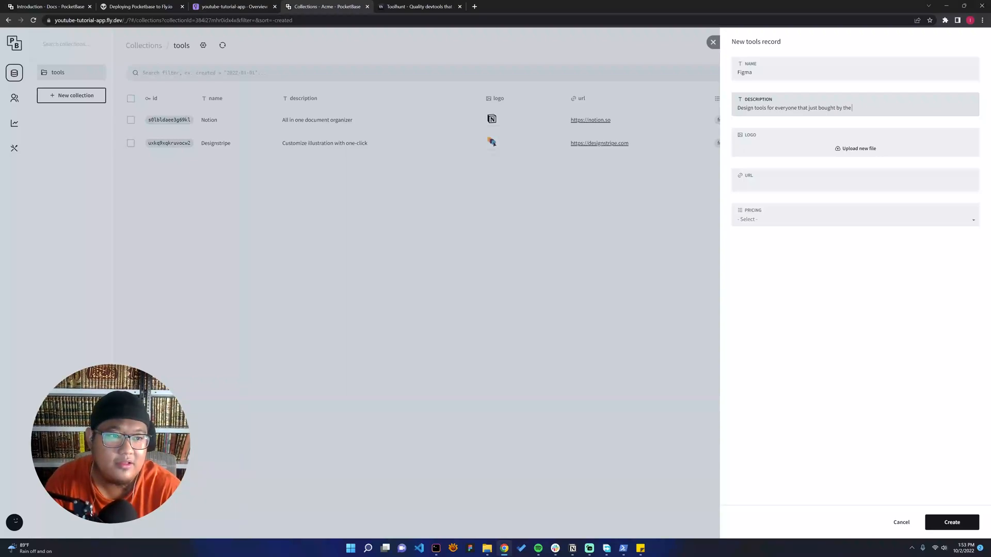
key("Backspace")
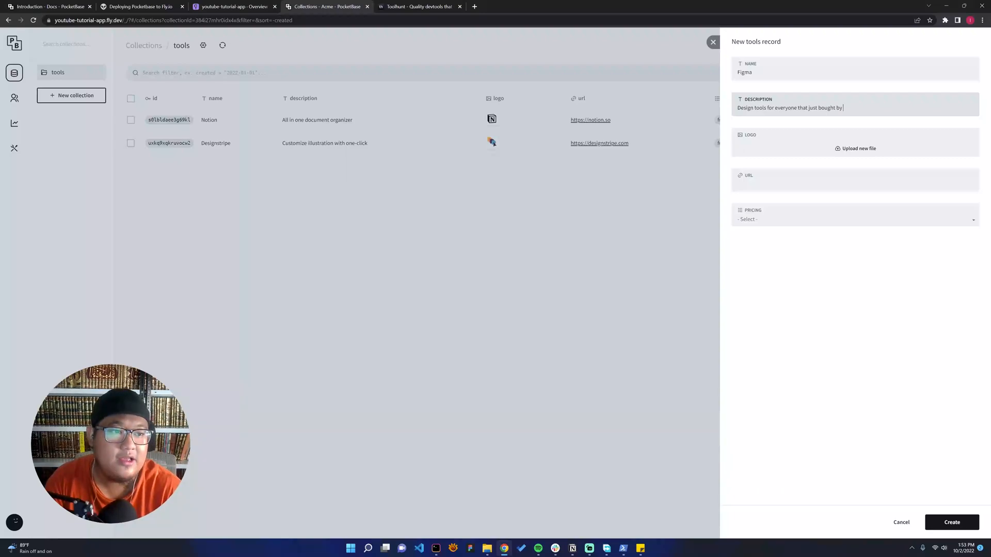
type("adobe the")
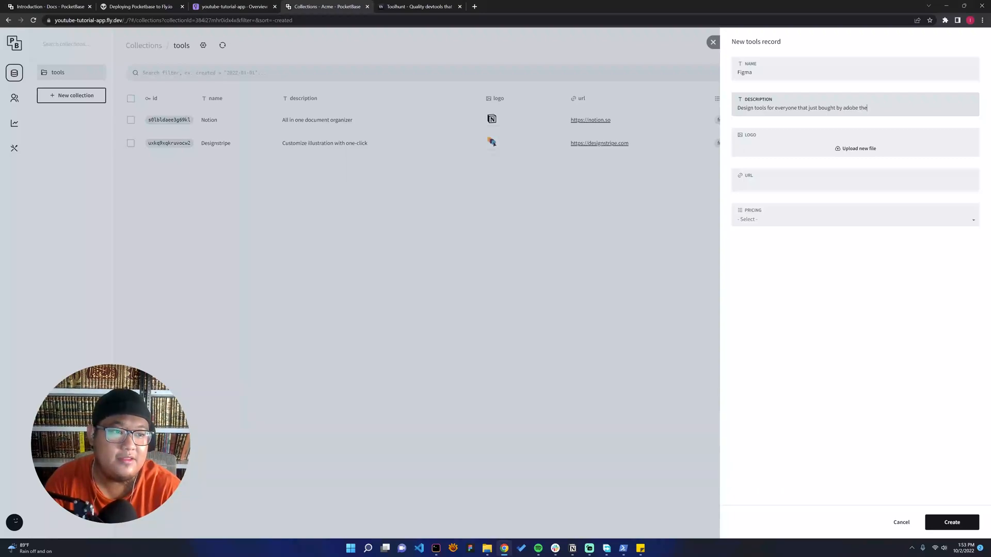
type("sharks")
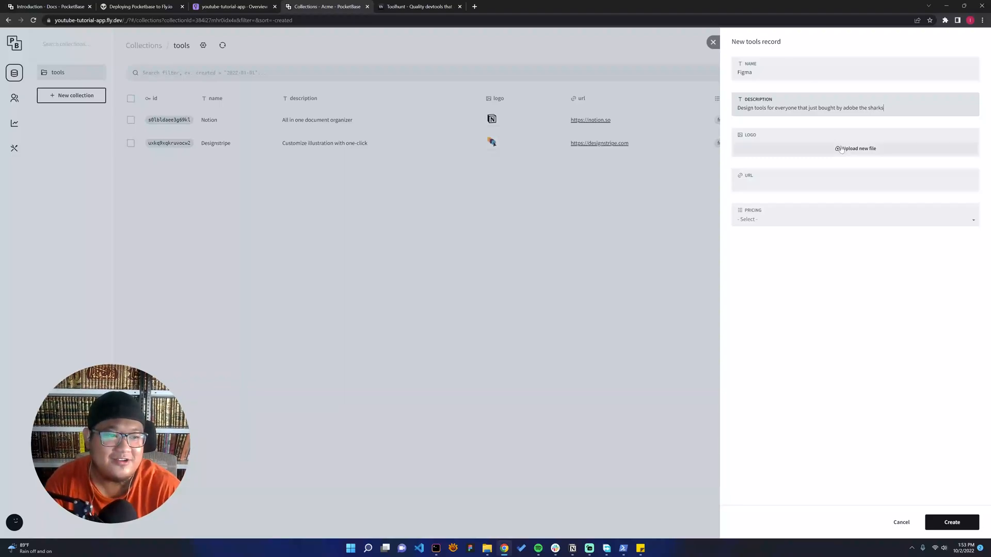
left_click(856, 149)
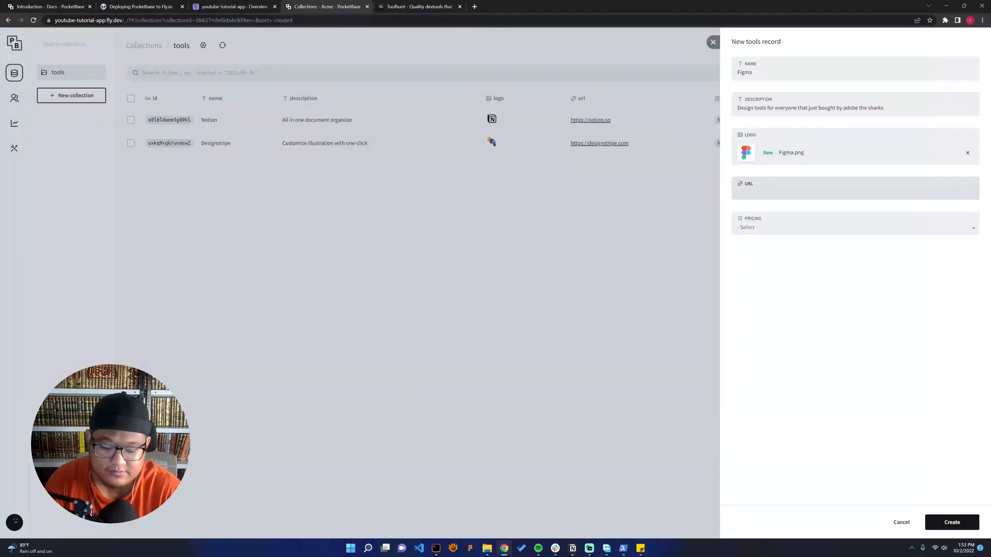
type("https")
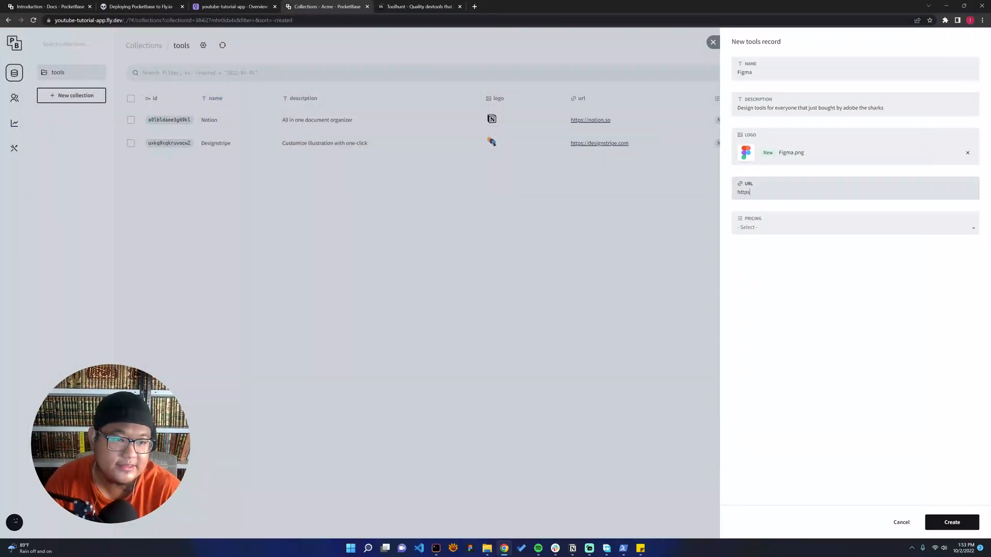
type("://figm")
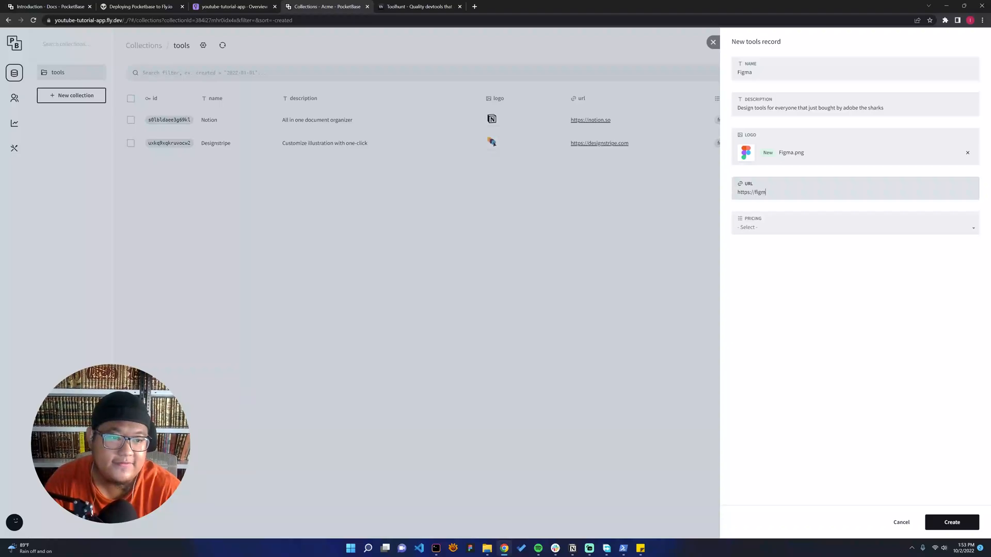
left_click(854, 227)
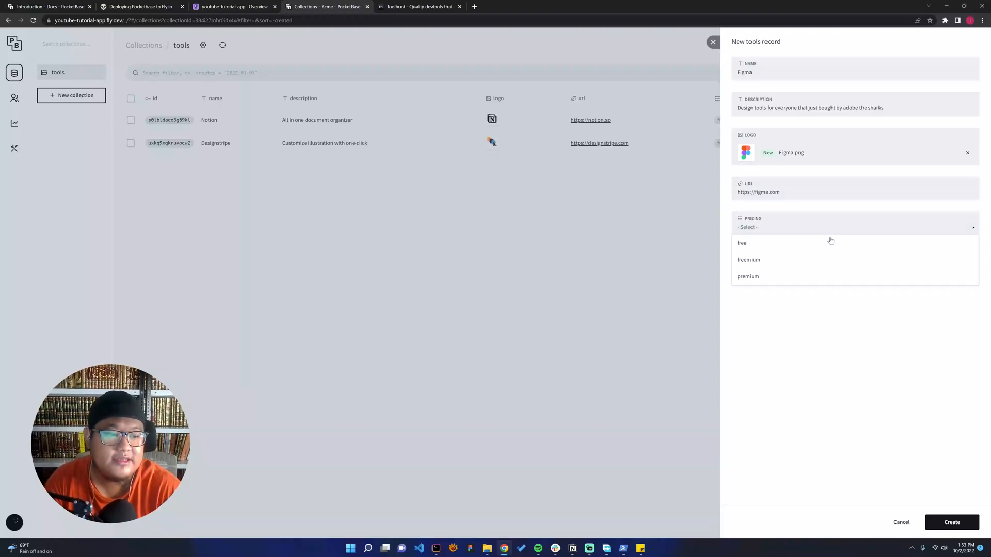
left_click(950, 522)
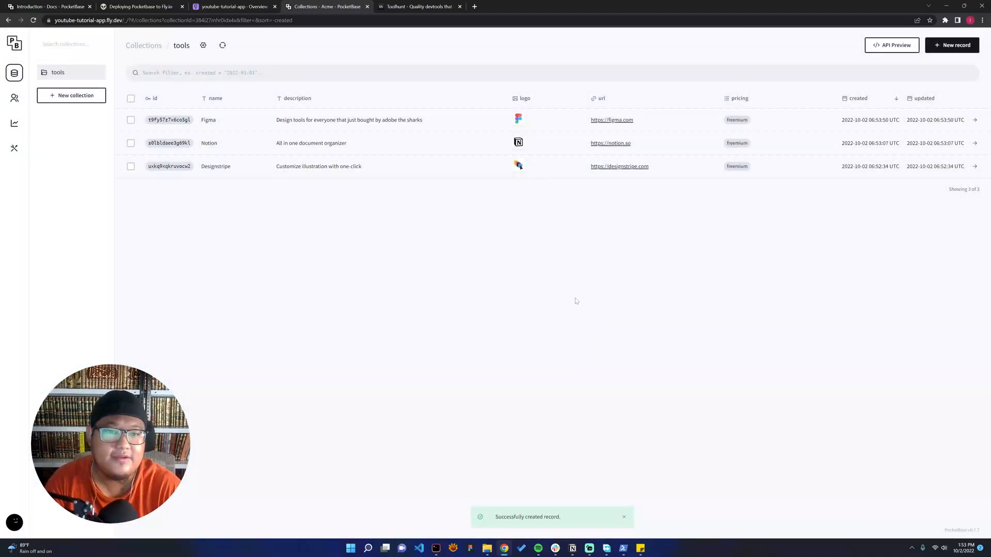
mouse_move(474, 143)
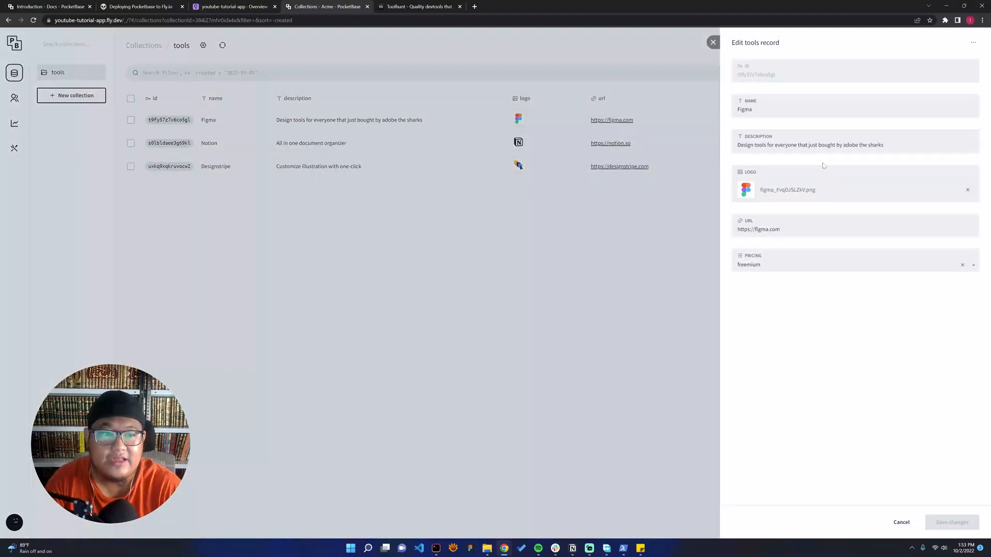
Change Figma's pricing to free and Notion's to premium, saving both records.
left_click(713, 42)
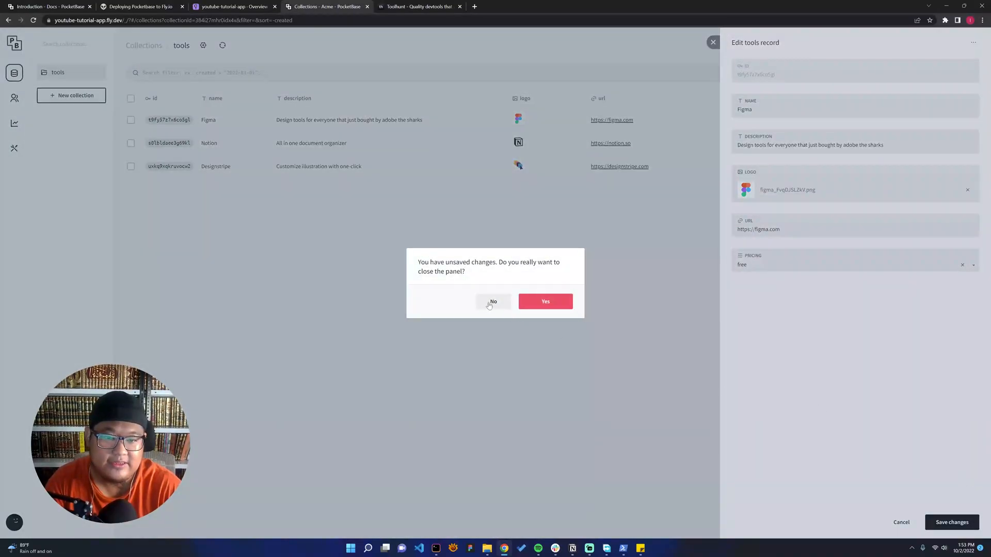
left_click(545, 302)
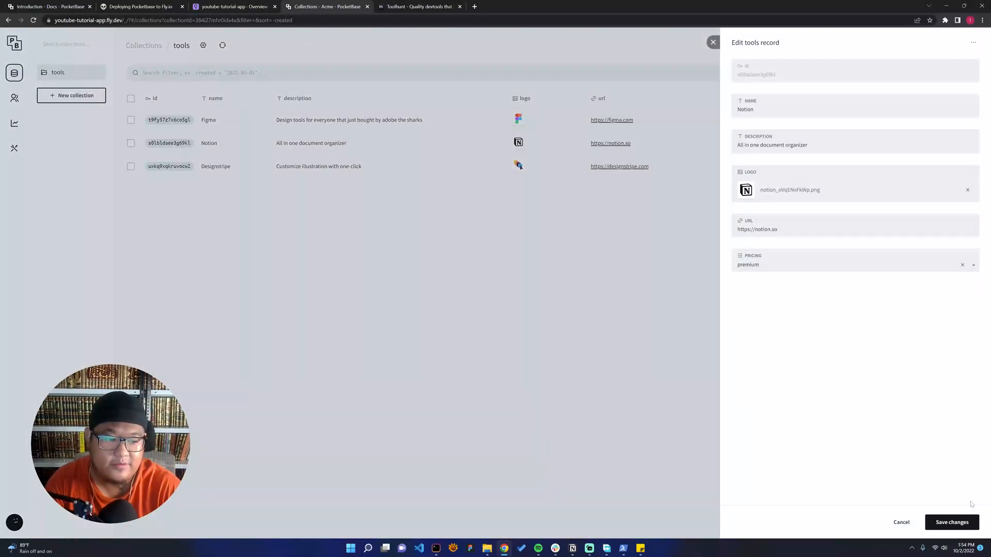
left_click(952, 523)
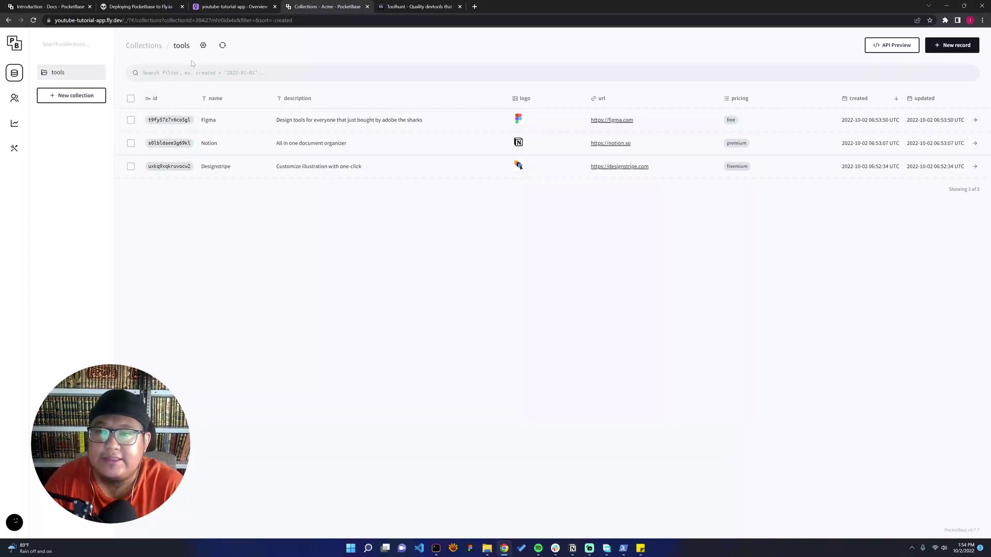
mouse_move(320, 90)
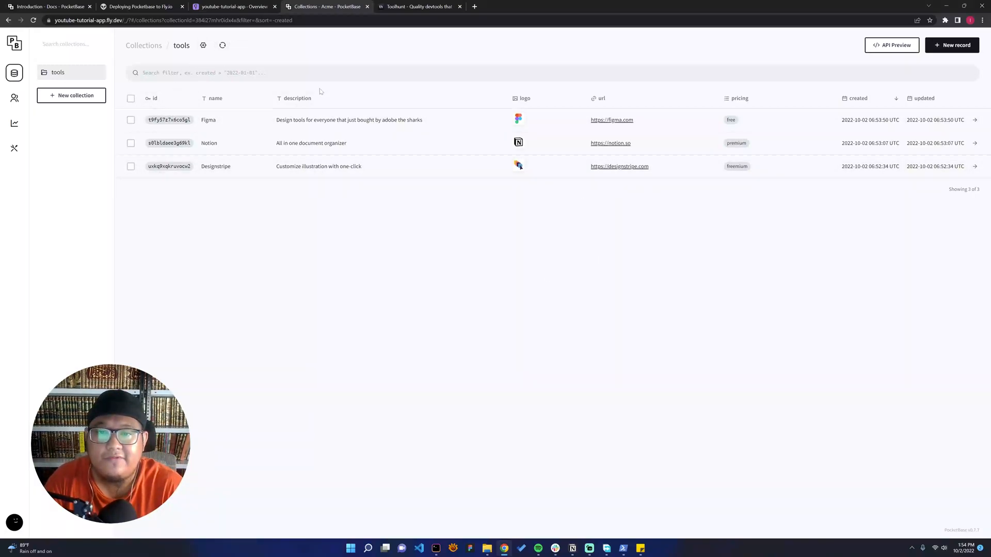
left_click(891, 45)
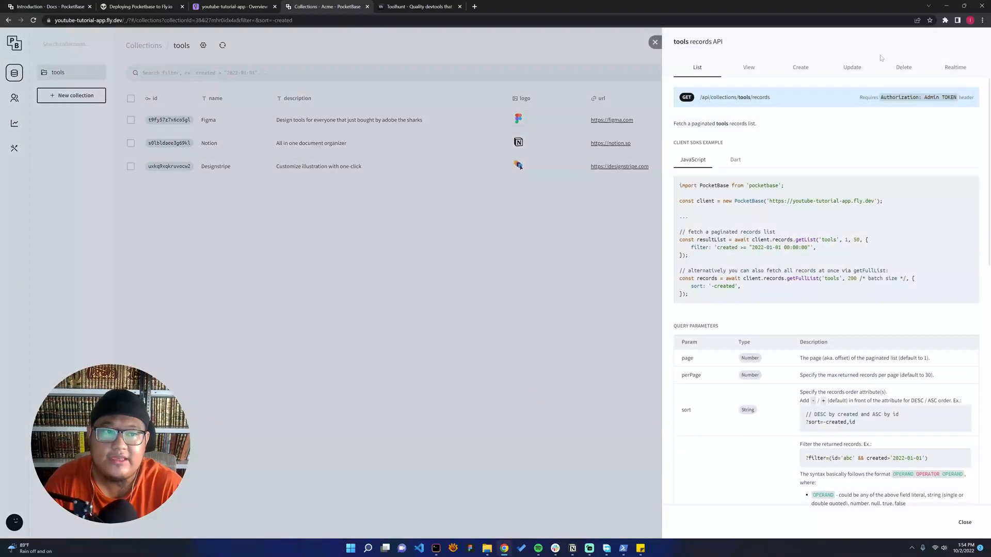
mouse_move(716, 224)
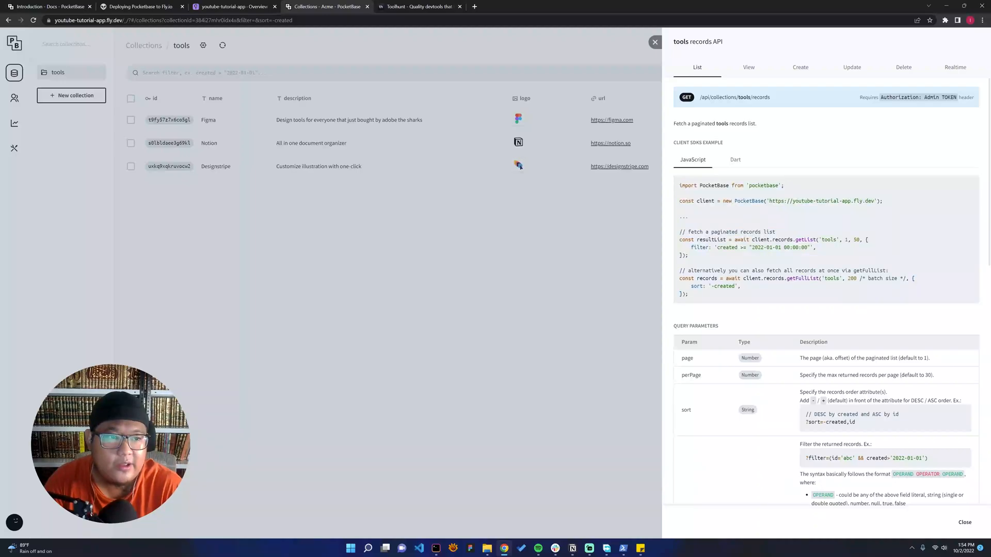
double_click(875, 97)
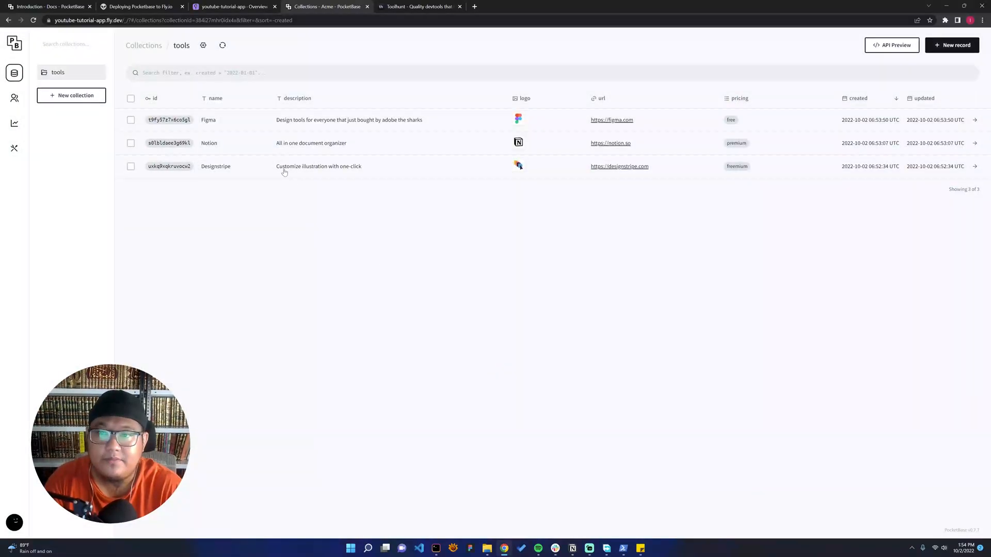
Show the API Rules settings for the tools collection.
left_click(203, 45)
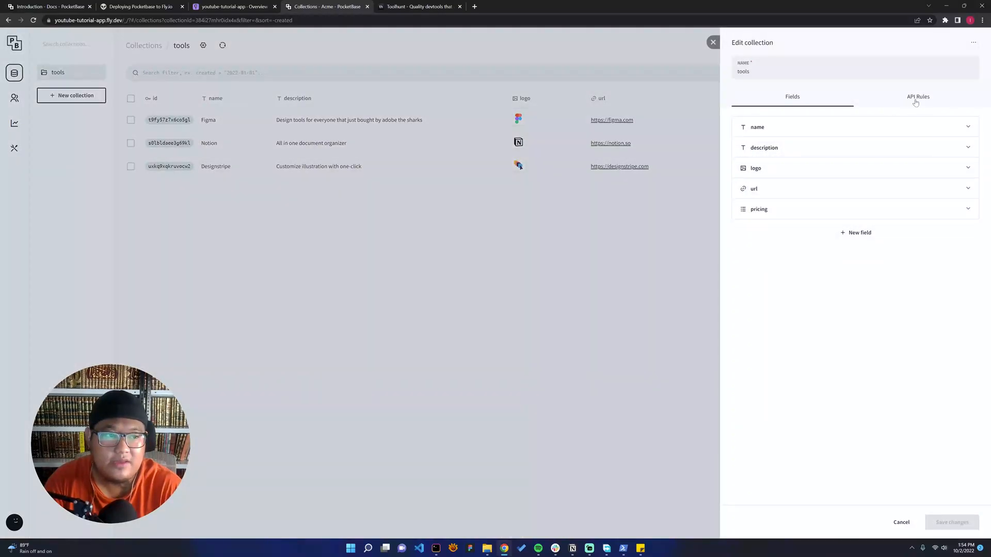
left_click(918, 97)
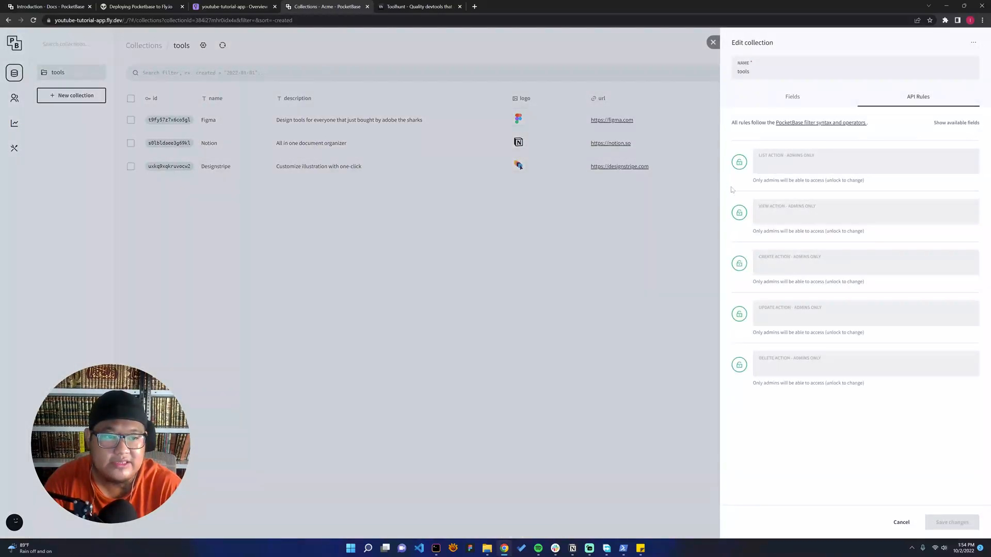
mouse_move(848, 456)
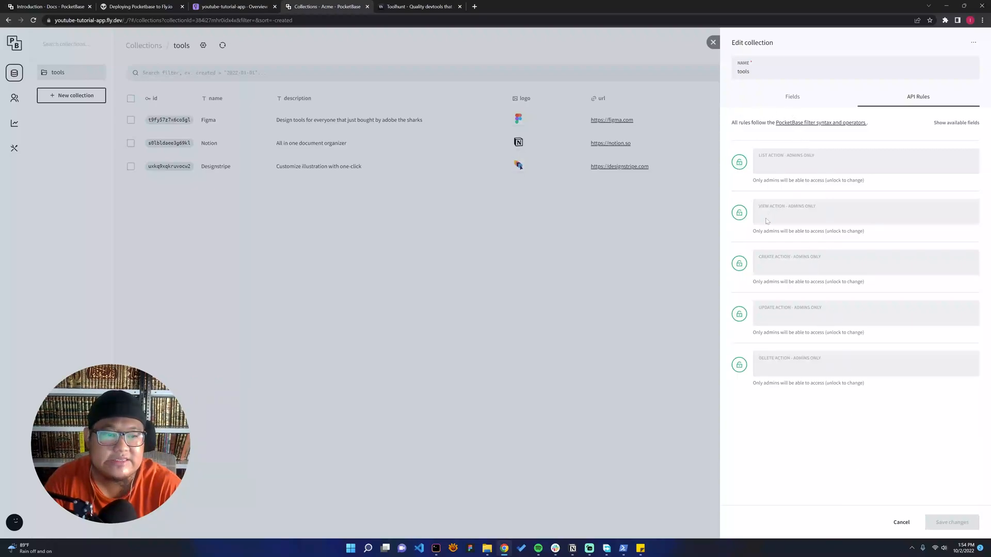
mouse_move(772, 370)
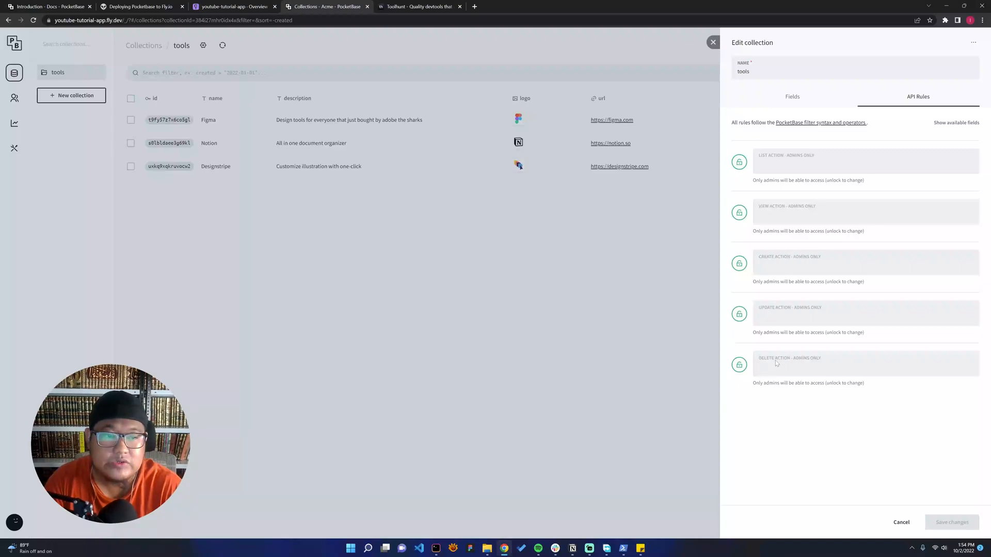
mouse_move(199, 176)
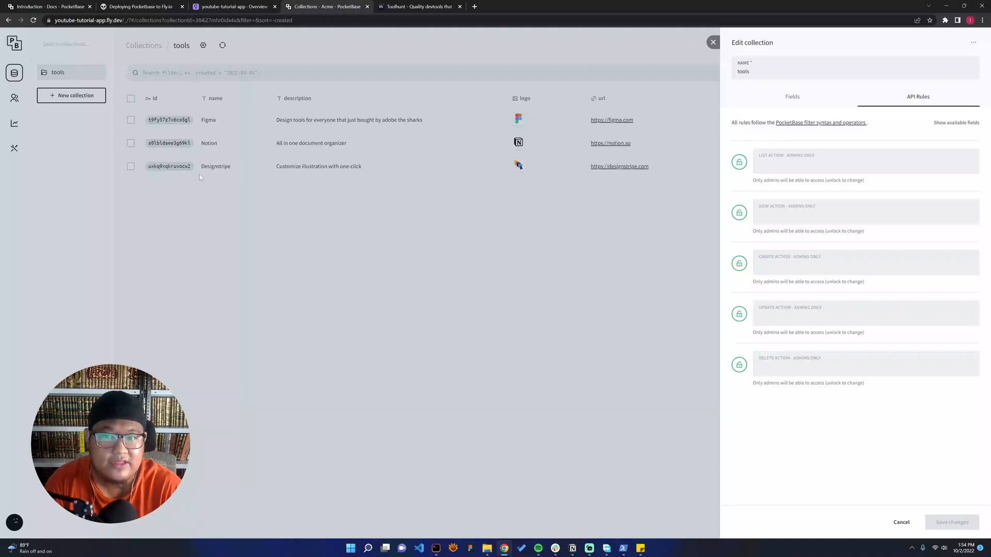
mouse_move(779, 210)
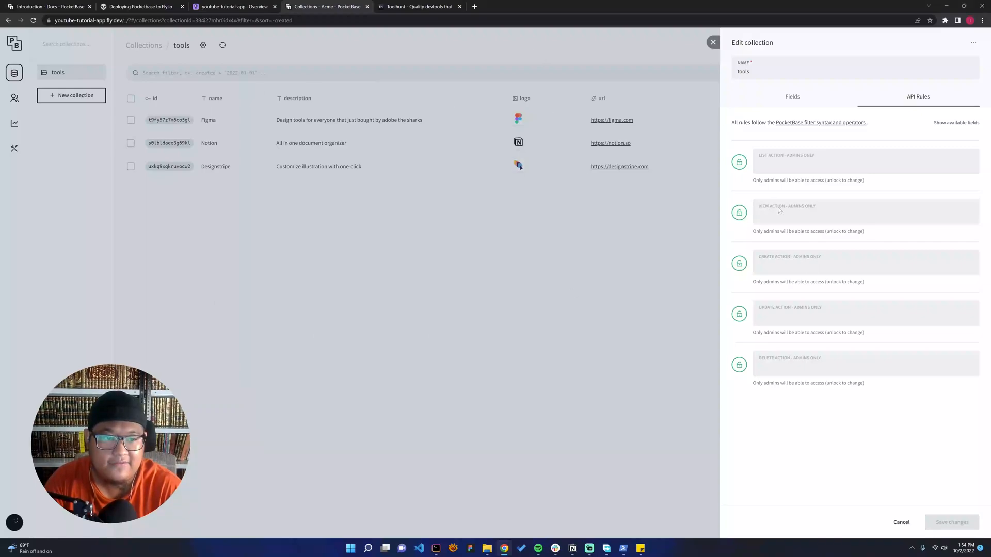
mouse_move(341, 131)
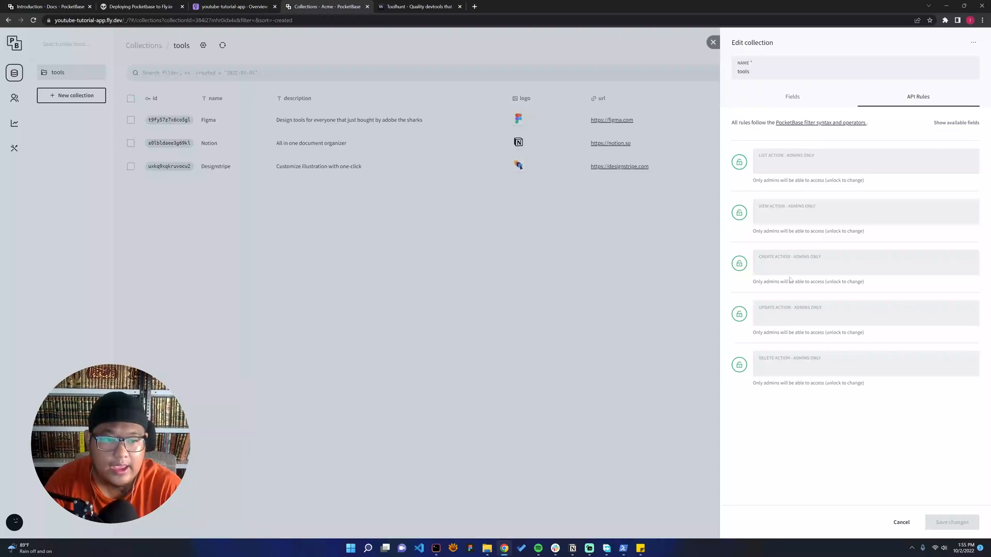
mouse_move(779, 363)
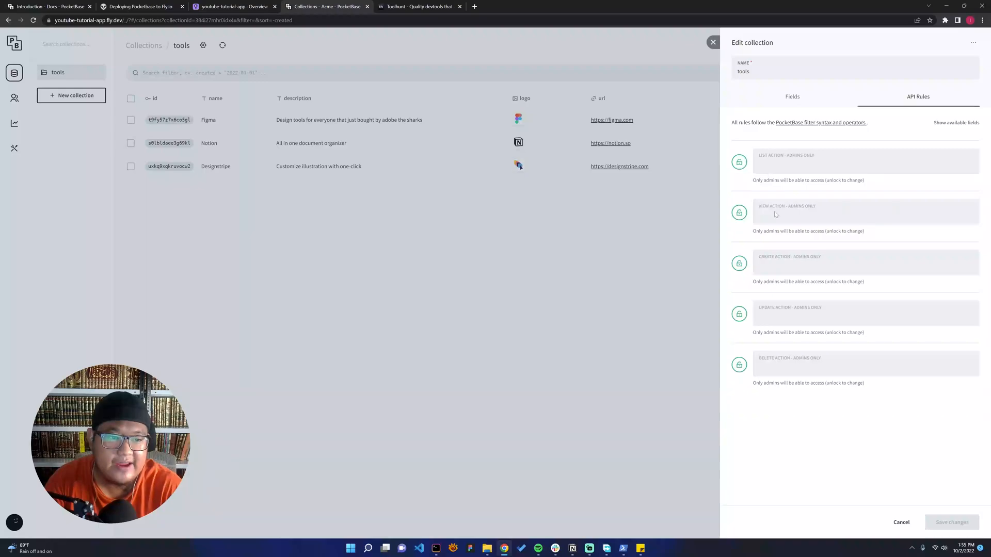
Unlock the List and View rules for everyone and save the changes.
left_click(739, 162)
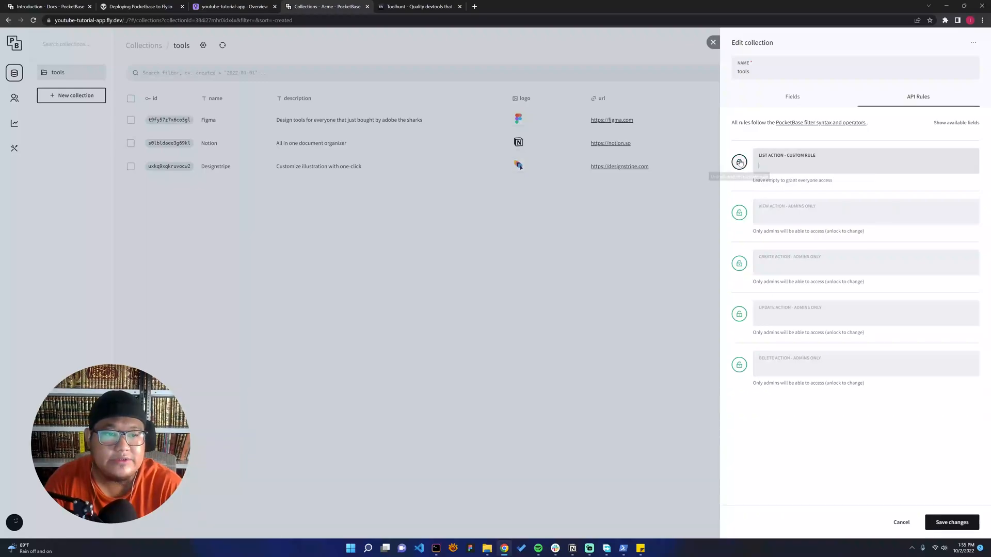
left_click(739, 212)
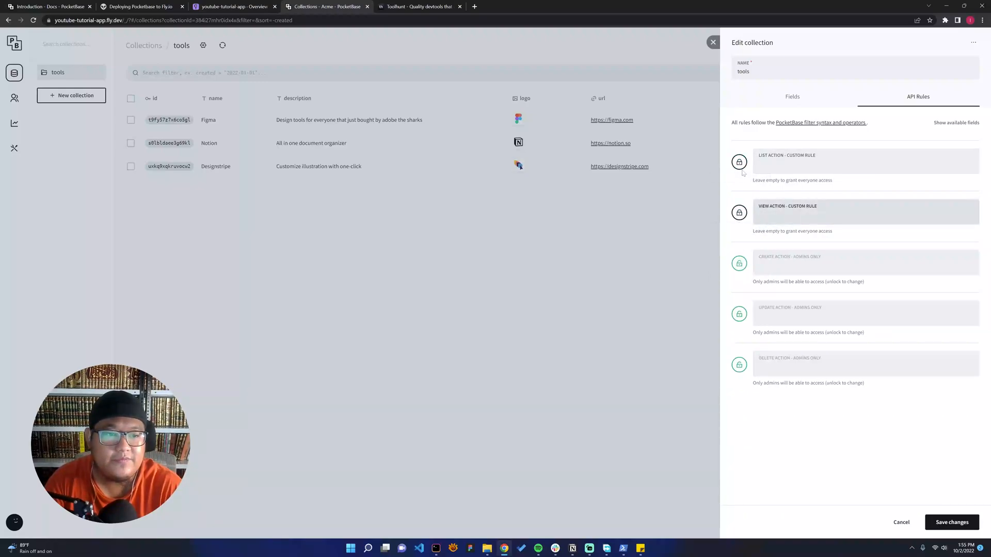
left_click(854, 216)
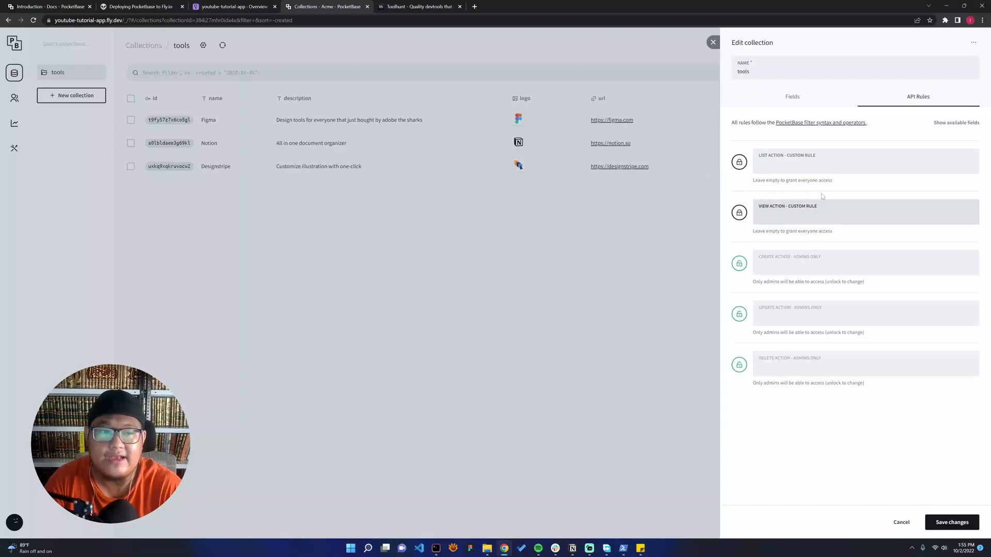
mouse_move(928, 498)
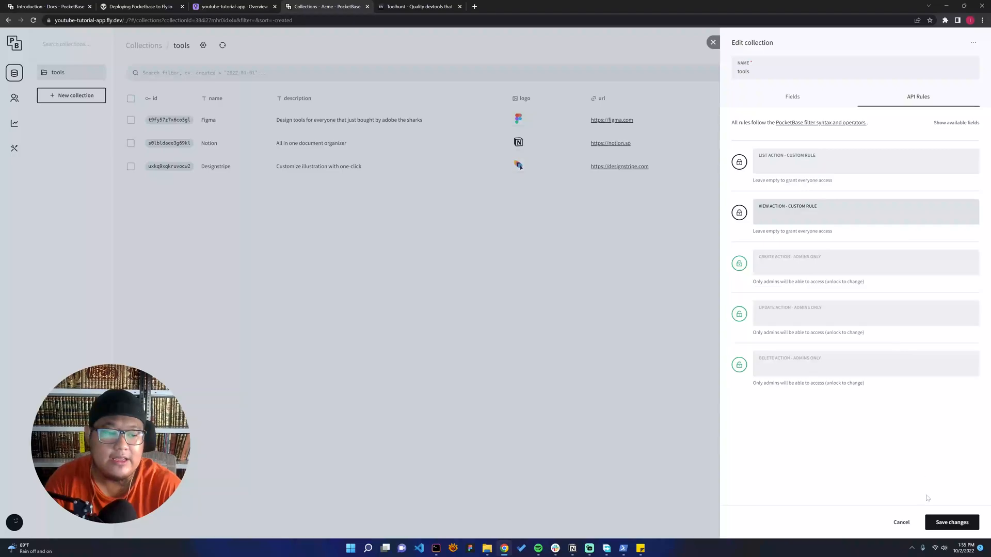
left_click(951, 523)
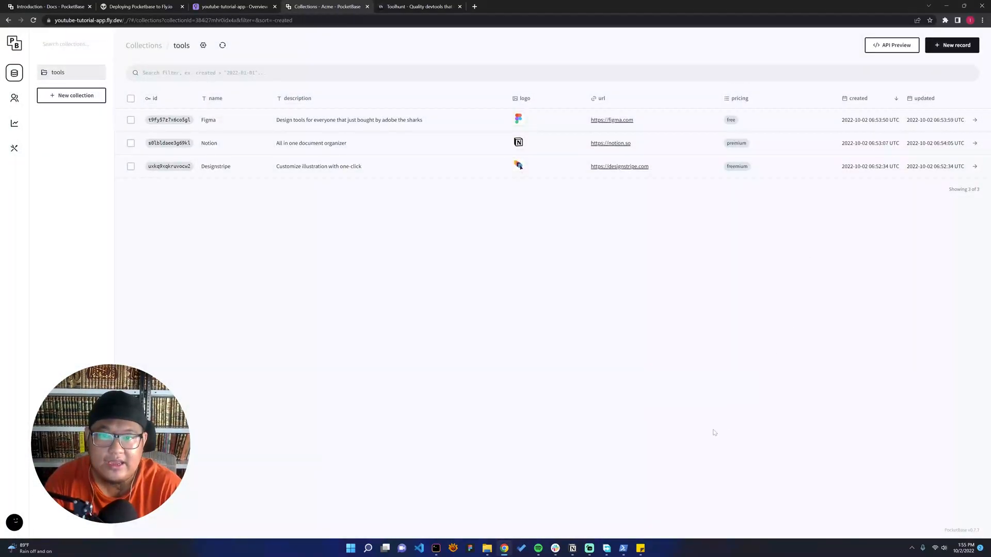
mouse_move(913, 86)
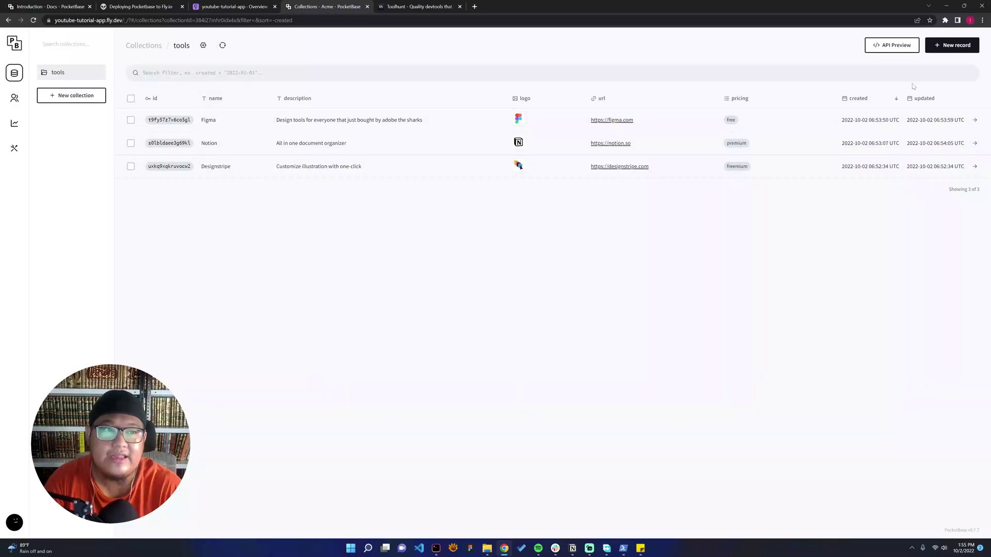